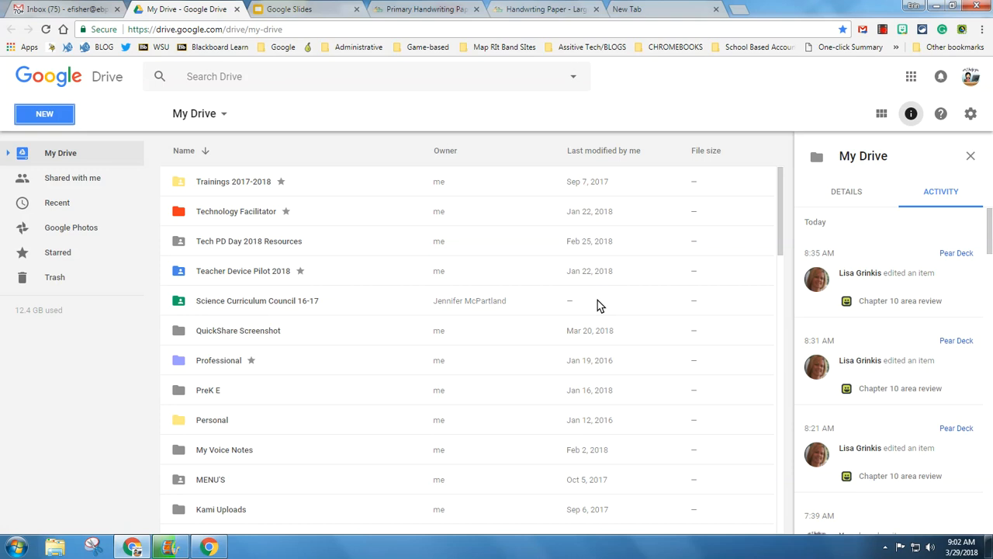
mouse_move(396, 160)
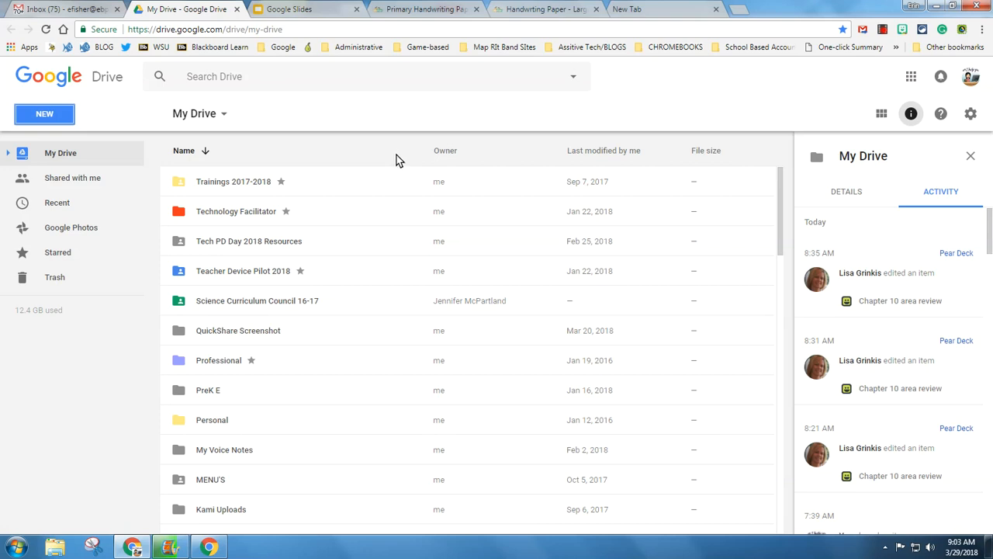
mouse_move(313, 154)
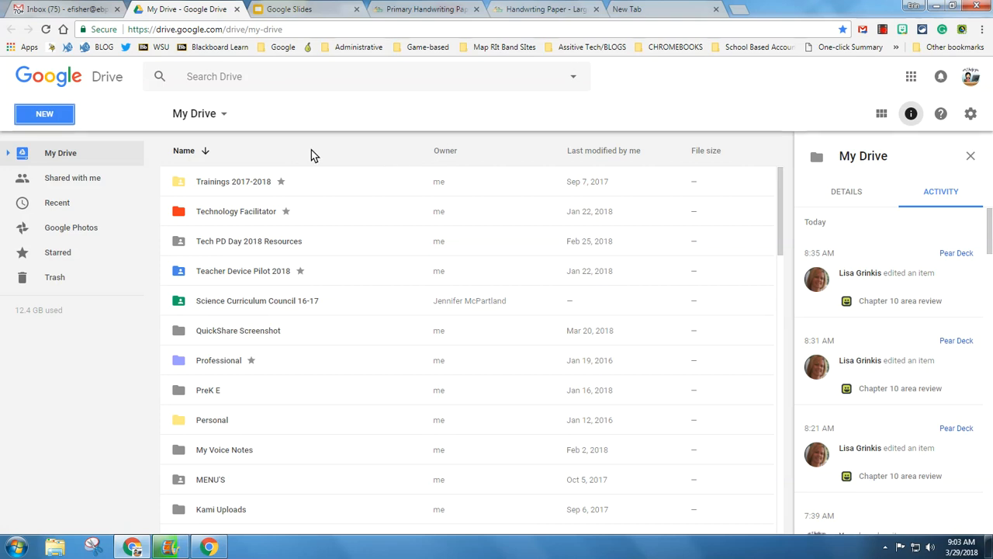
mouse_move(307, 159)
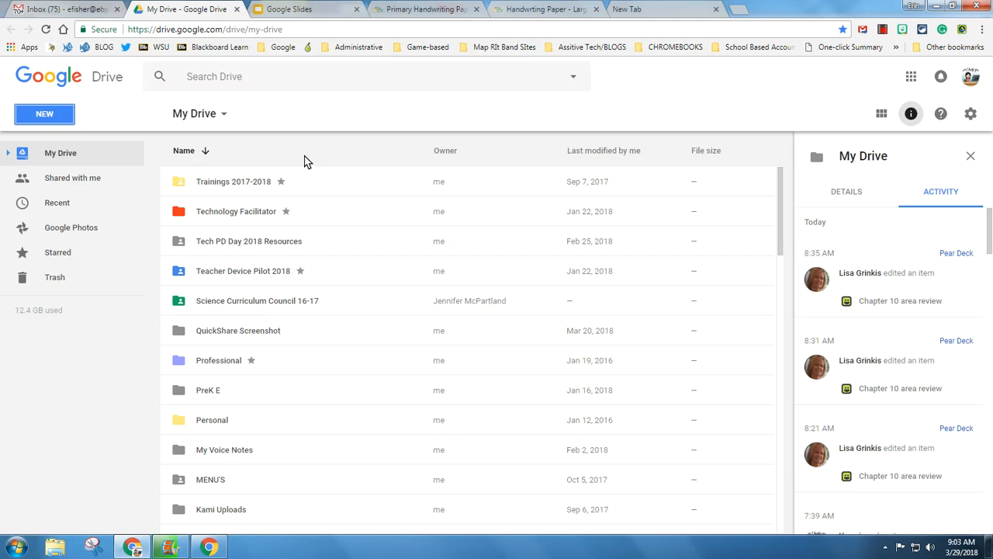
Start a new blank Google Slides presentation from the Slides start page
click(303, 9)
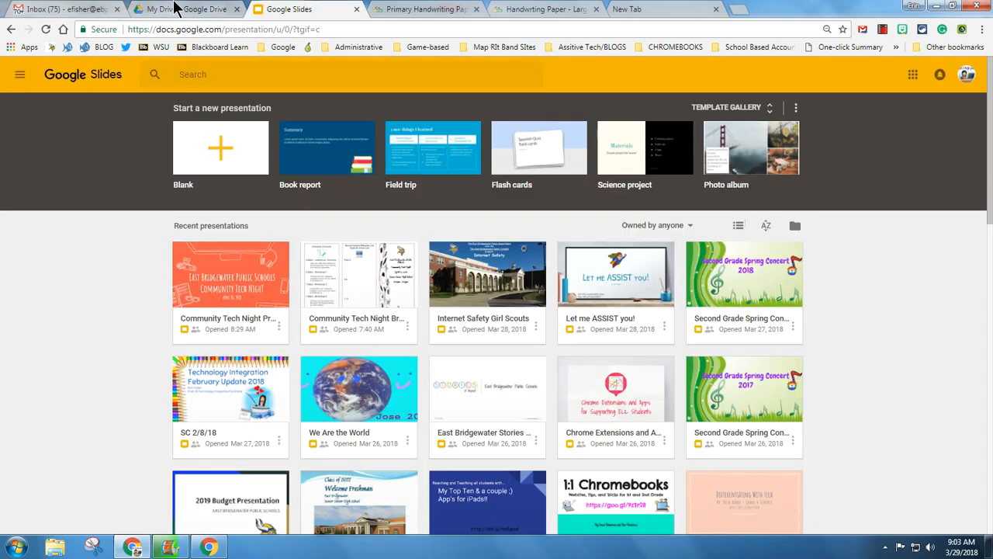
click(158, 9)
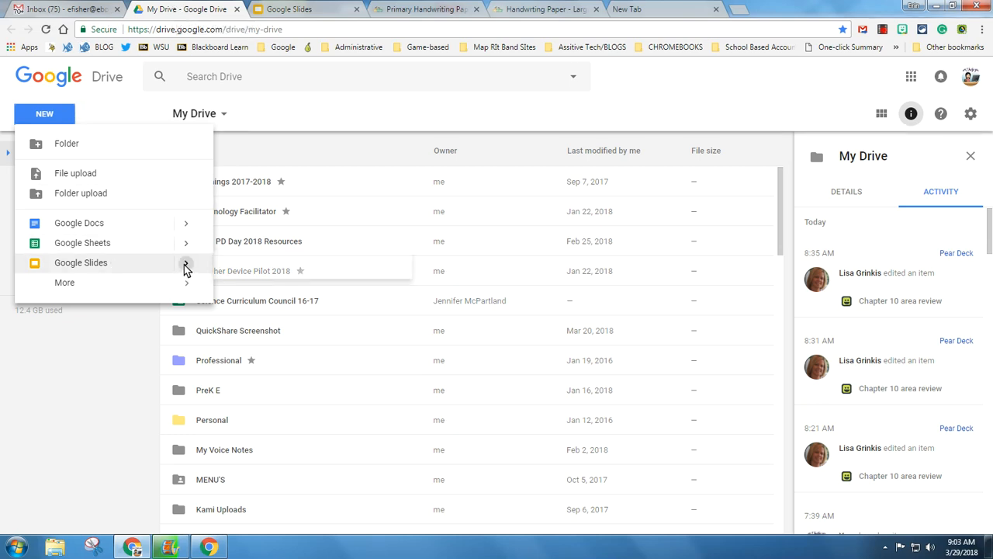
click(81, 262)
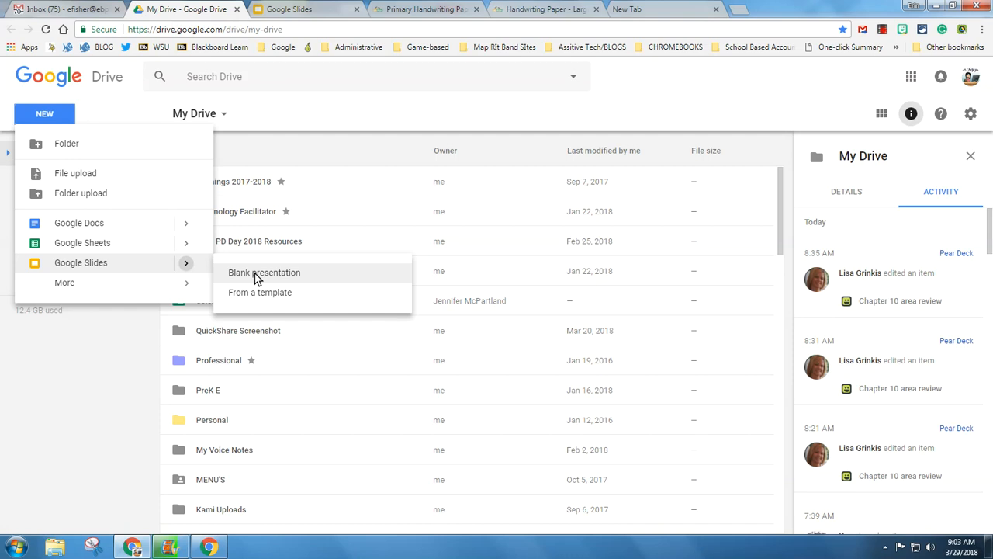
click(264, 273)
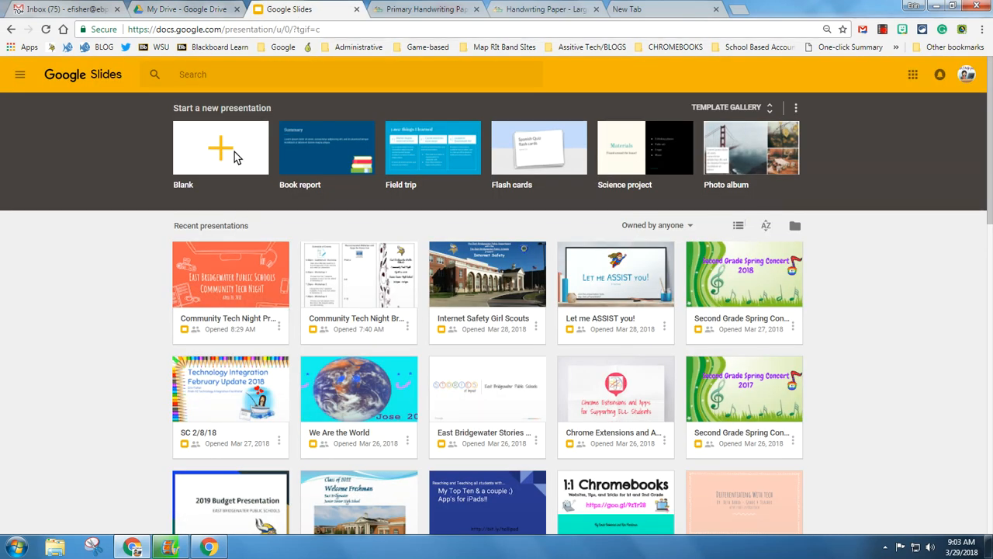
click(221, 147)
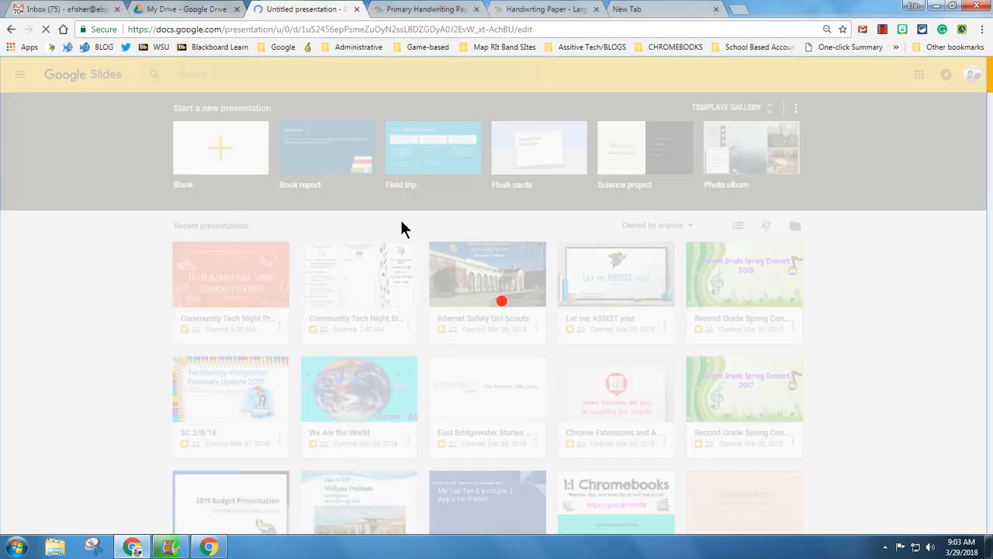
Apply the Blank layout to the first slide, removing title and subtitle placeholders
click(220, 148)
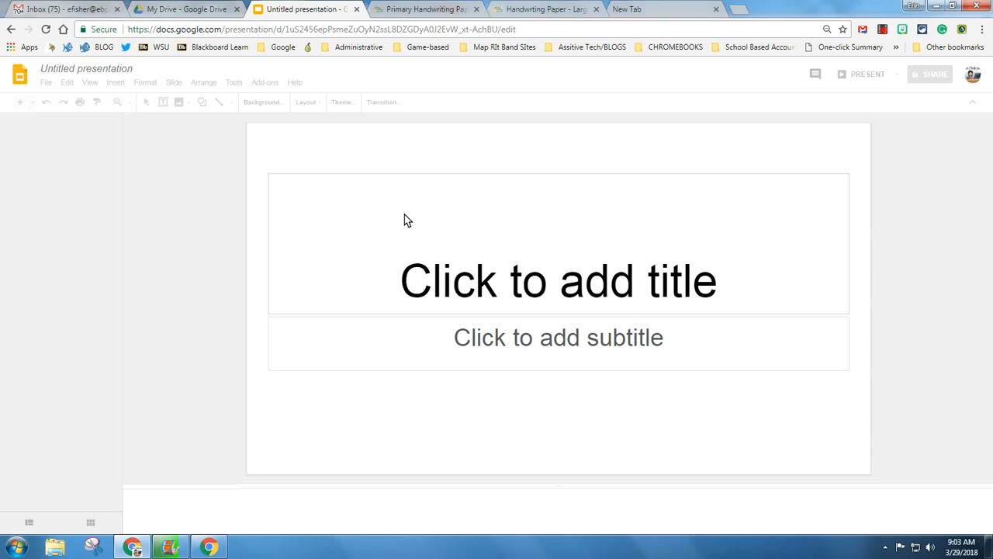
click(342, 103)
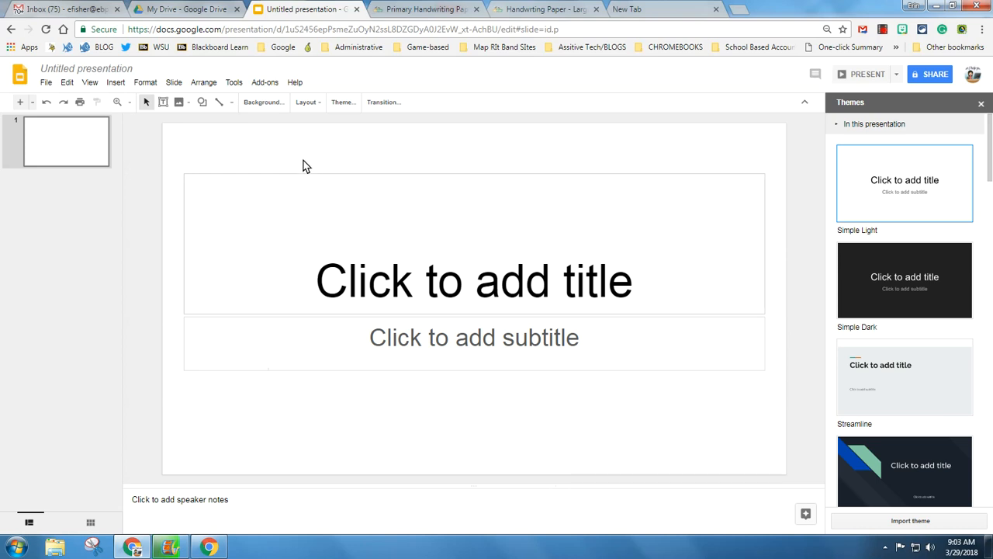
mouse_move(326, 102)
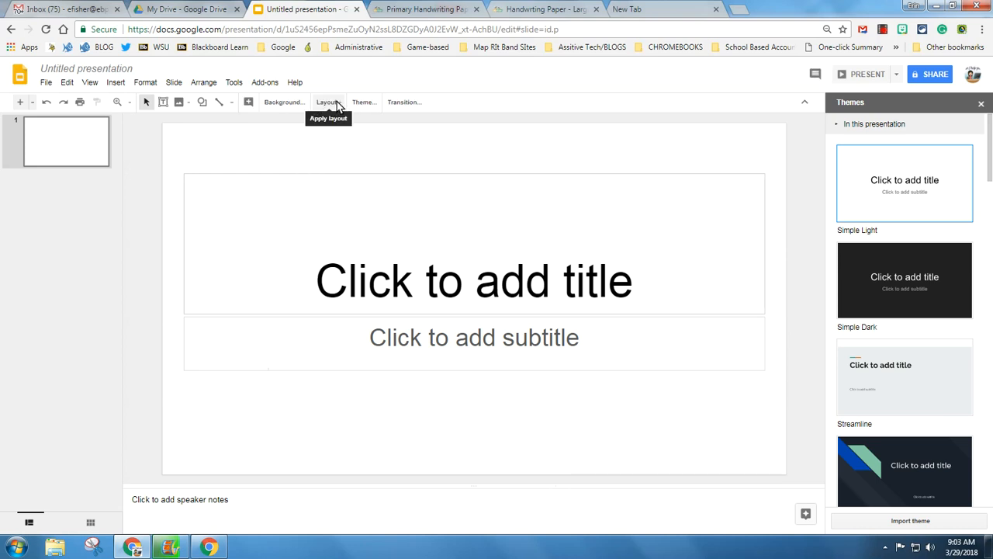
click(328, 102)
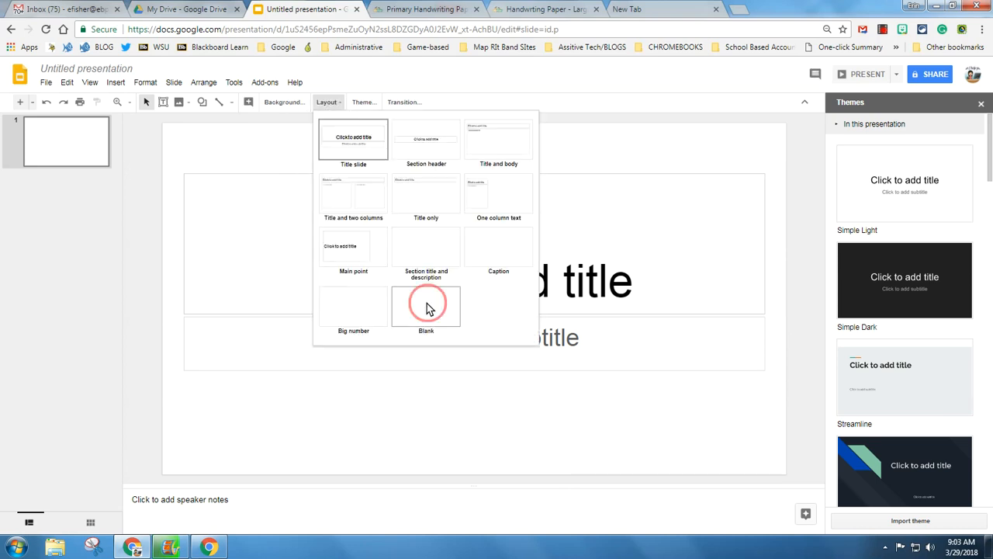
click(425, 304)
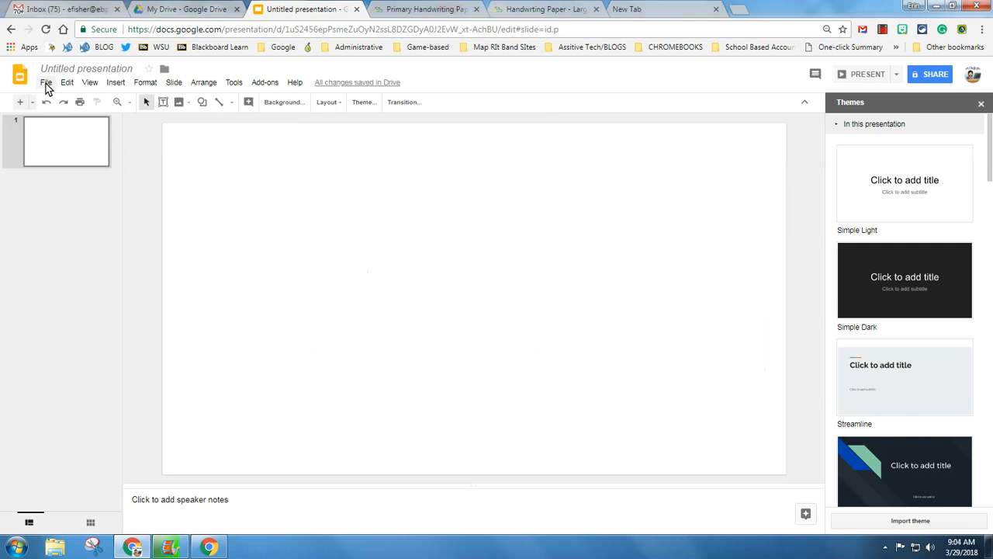
Set a custom page size of 8.5 by 11 inches in Page setup
click(46, 82)
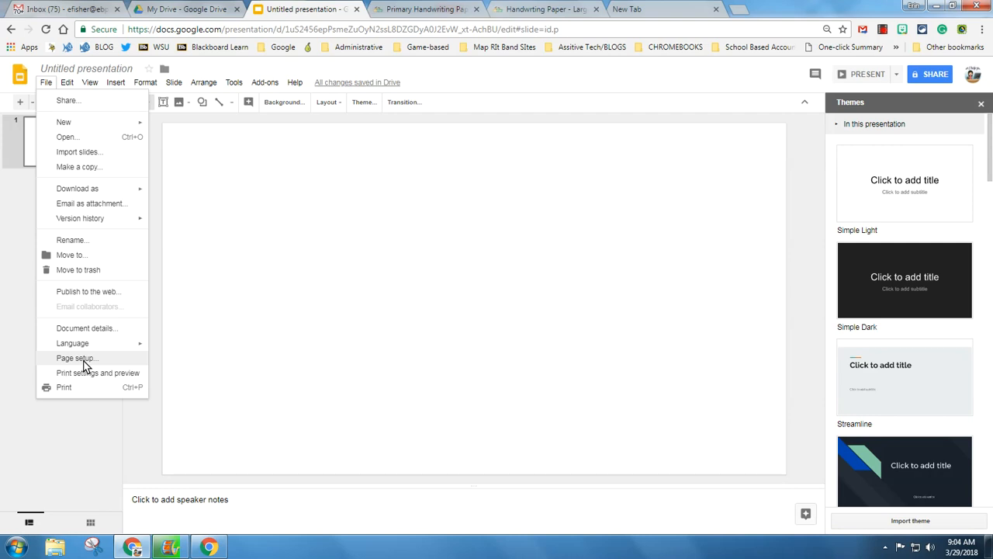
click(78, 357)
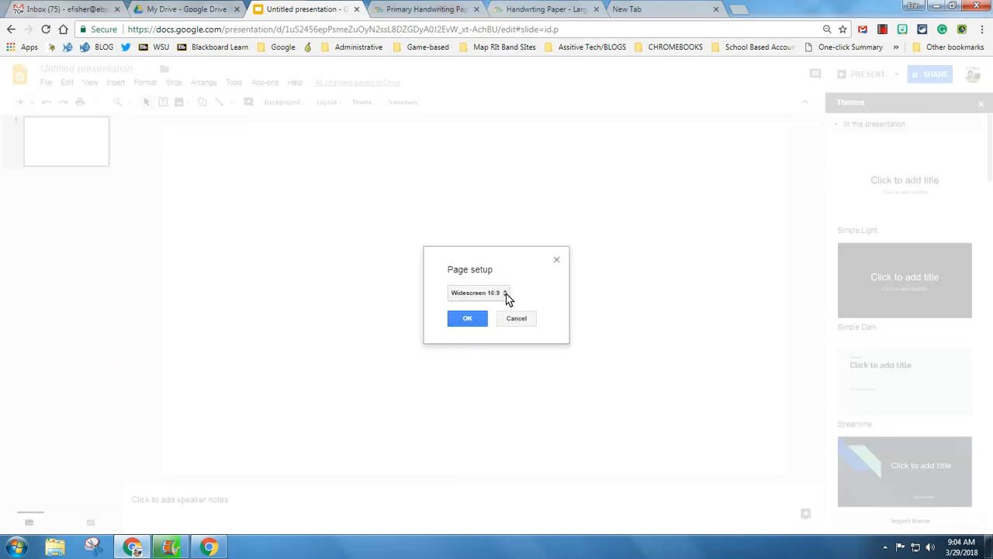
click(478, 292)
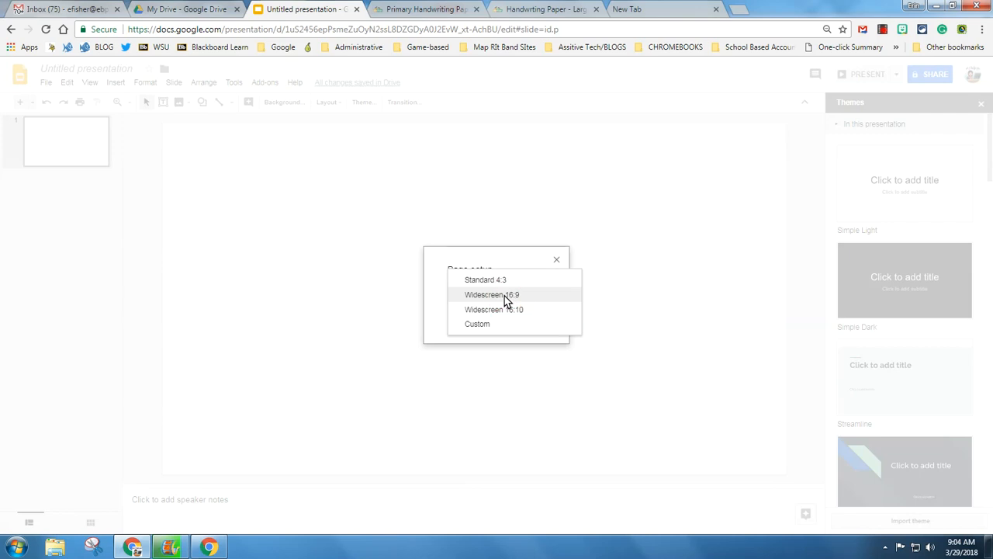
mouse_move(478, 324)
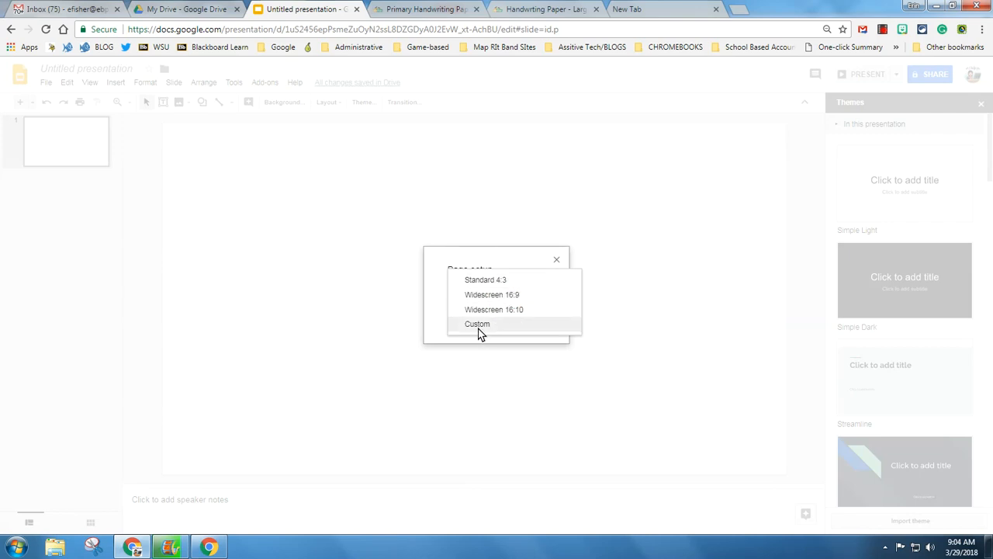
click(478, 325)
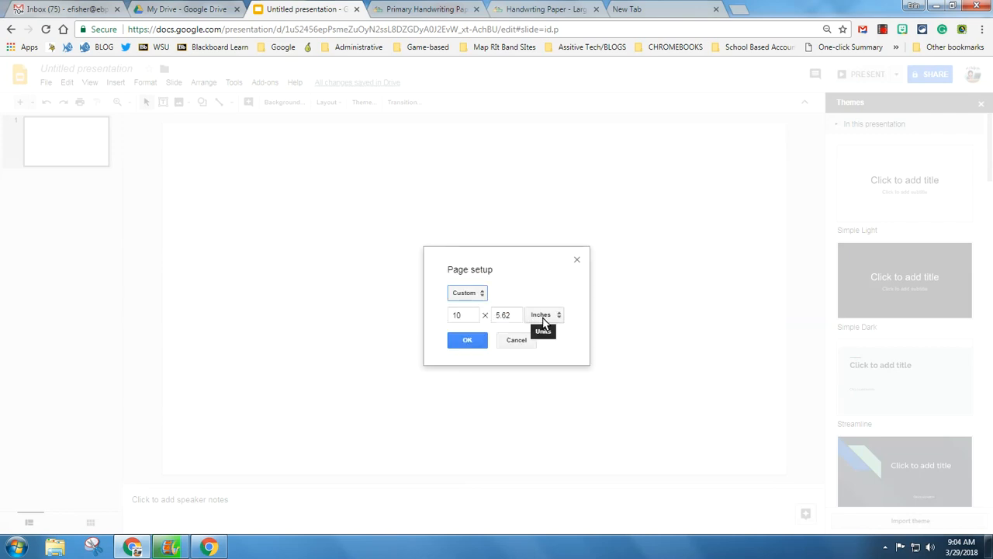
text(8.5)
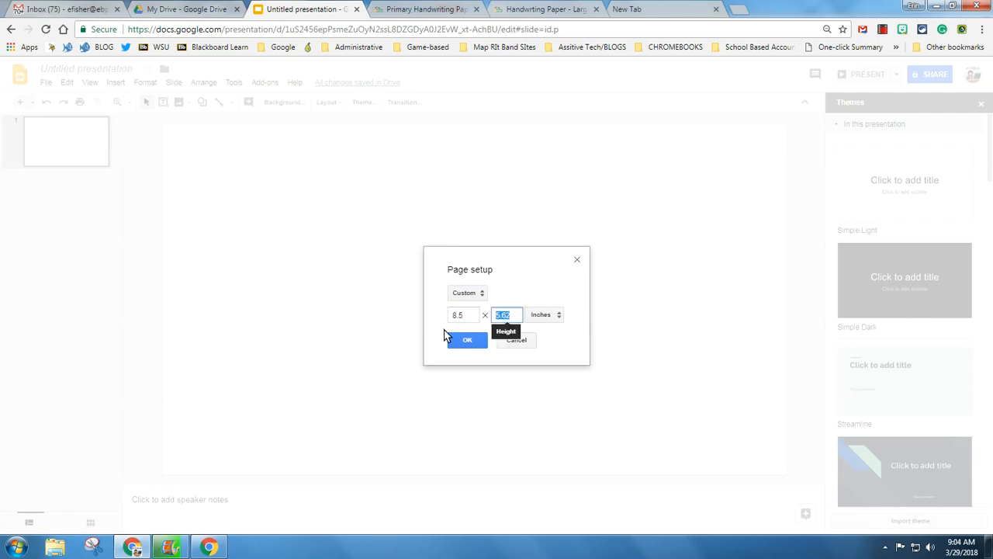
text(11)
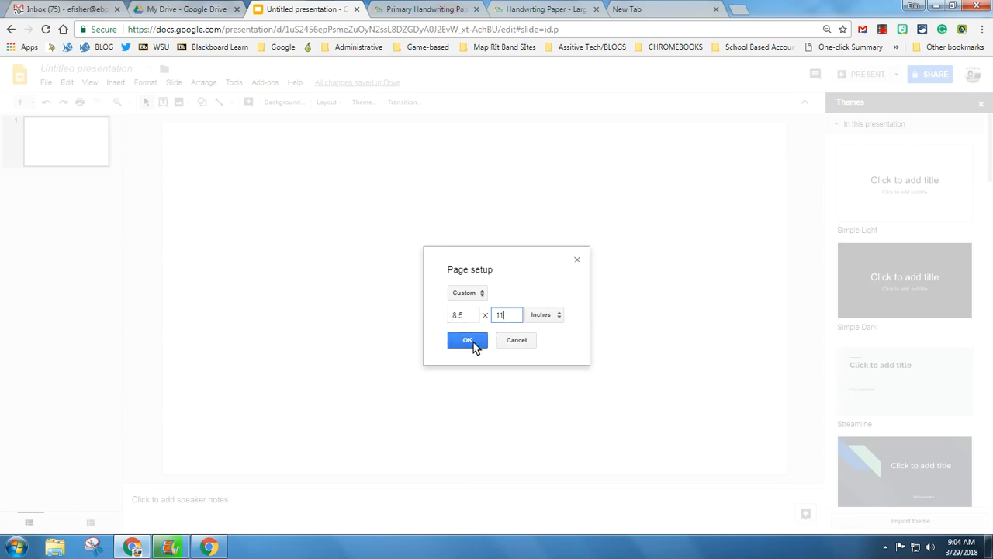
click(467, 340)
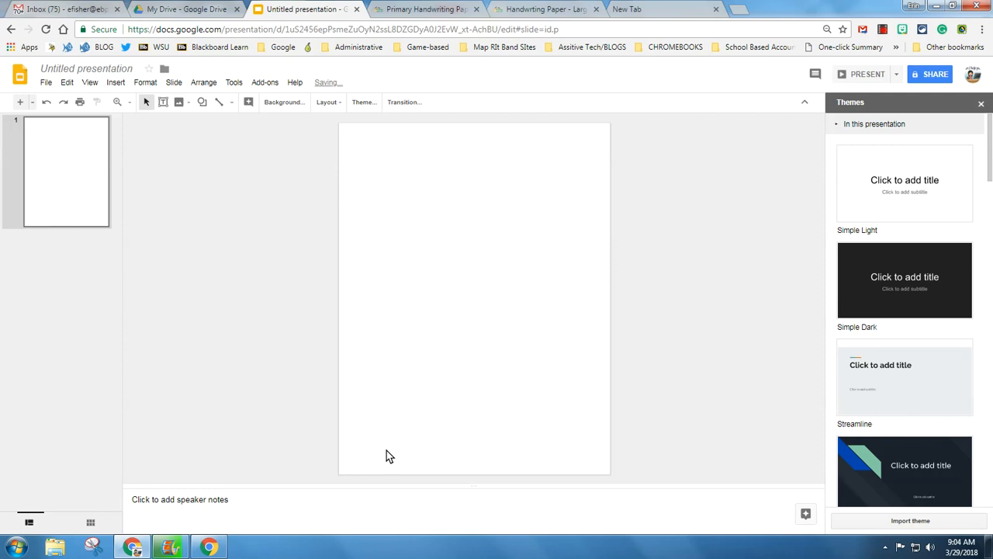
mouse_move(660, 159)
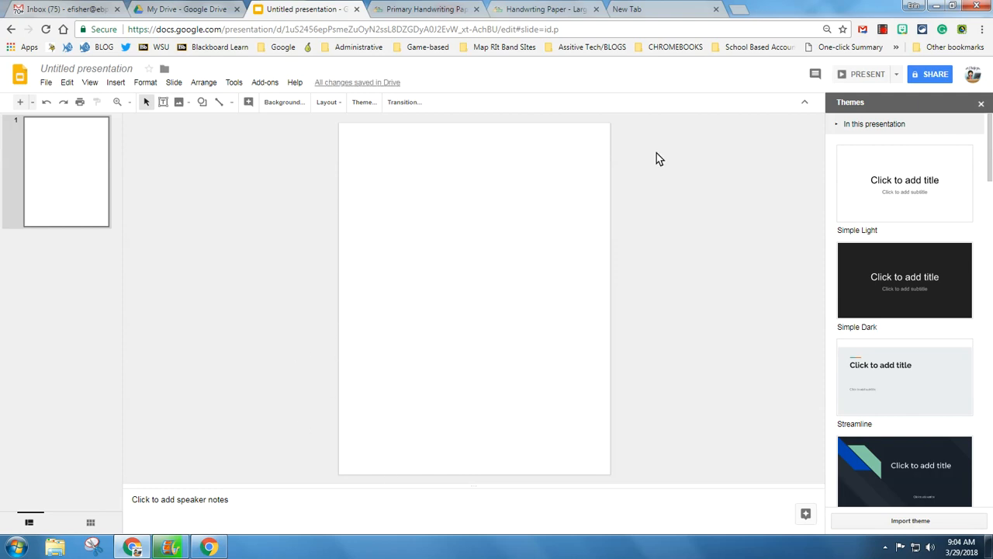
mouse_move(282, 310)
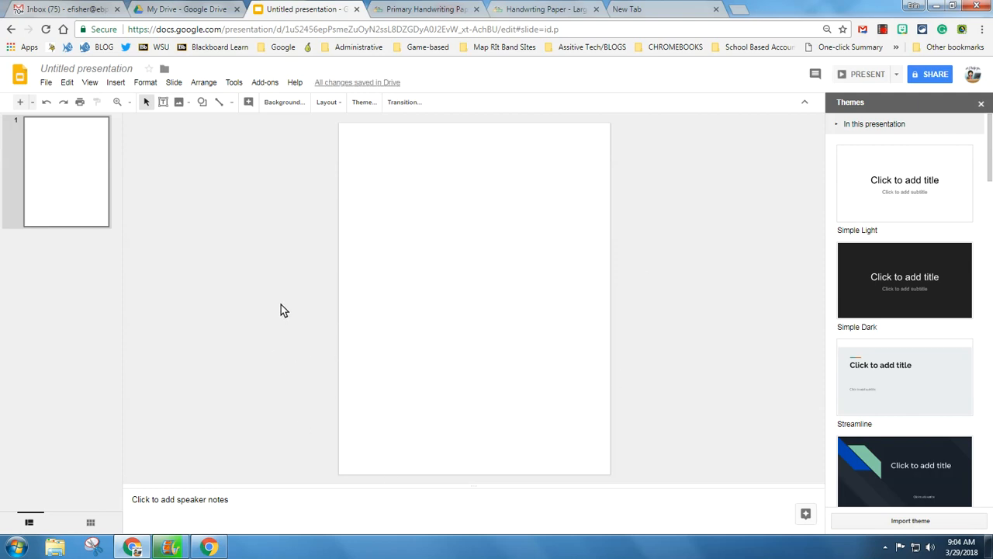
mouse_move(353, 152)
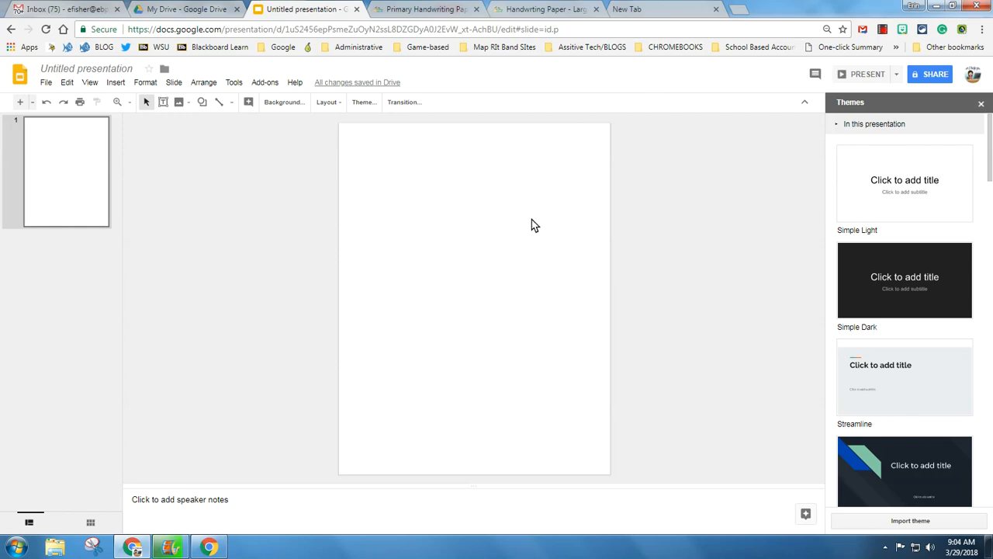
mouse_move(354, 142)
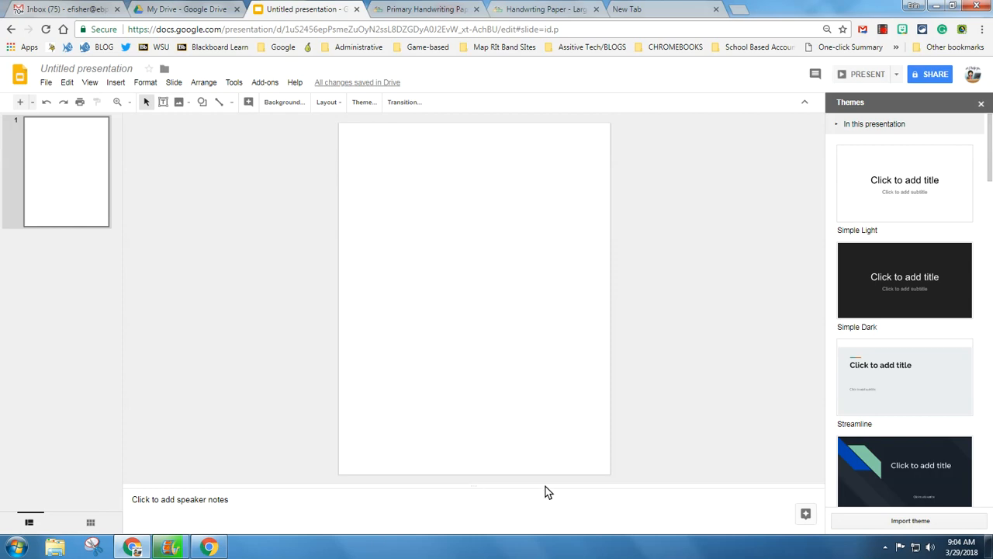
mouse_move(295, 371)
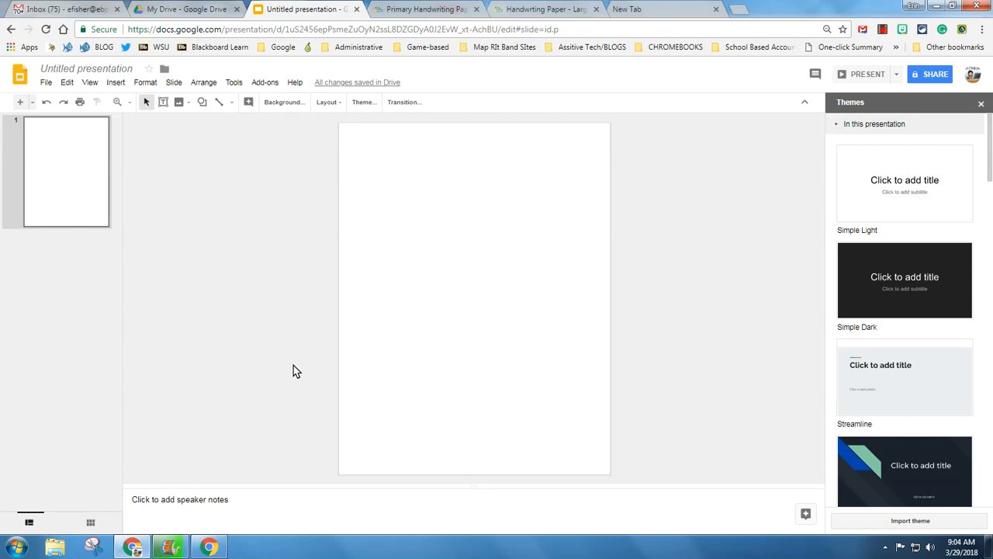
mouse_move(286, 166)
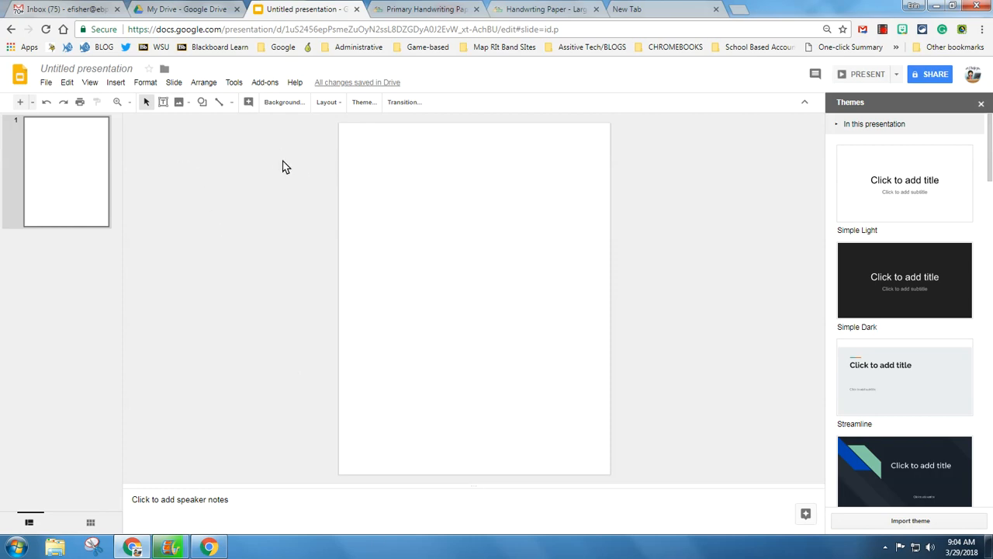
mouse_move(388, 199)
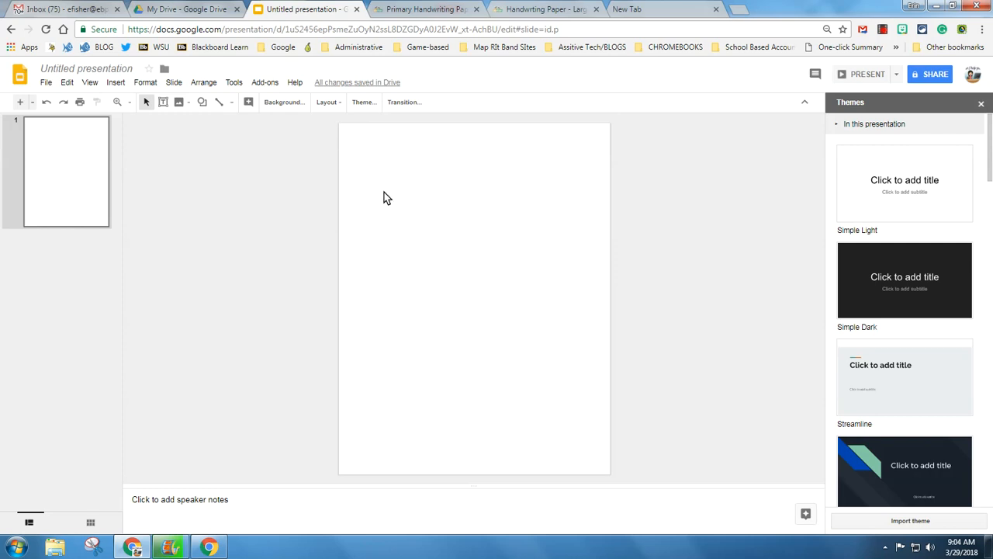
mouse_move(446, 192)
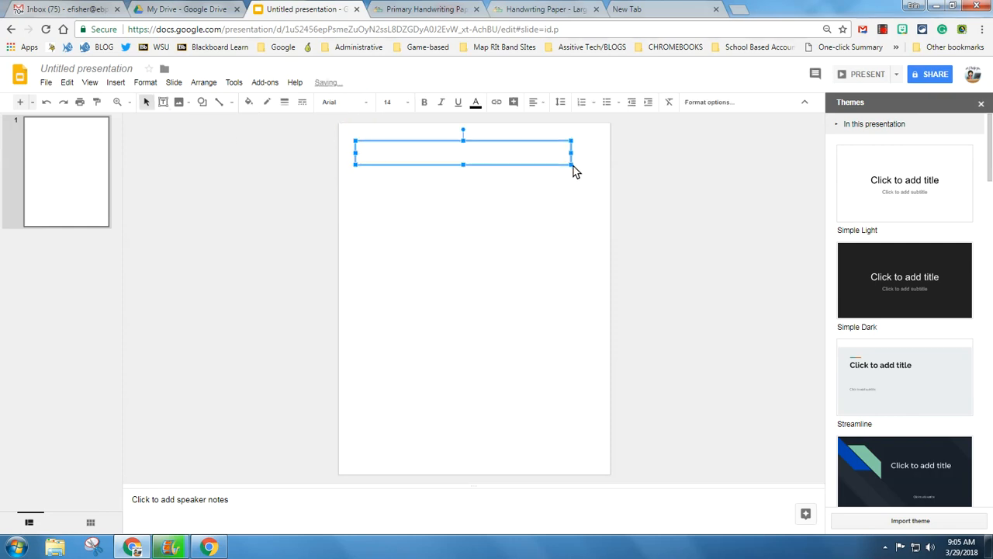
Enlarge the top text box and enter the label 'Name:' in it
drag(571, 165, 593, 186)
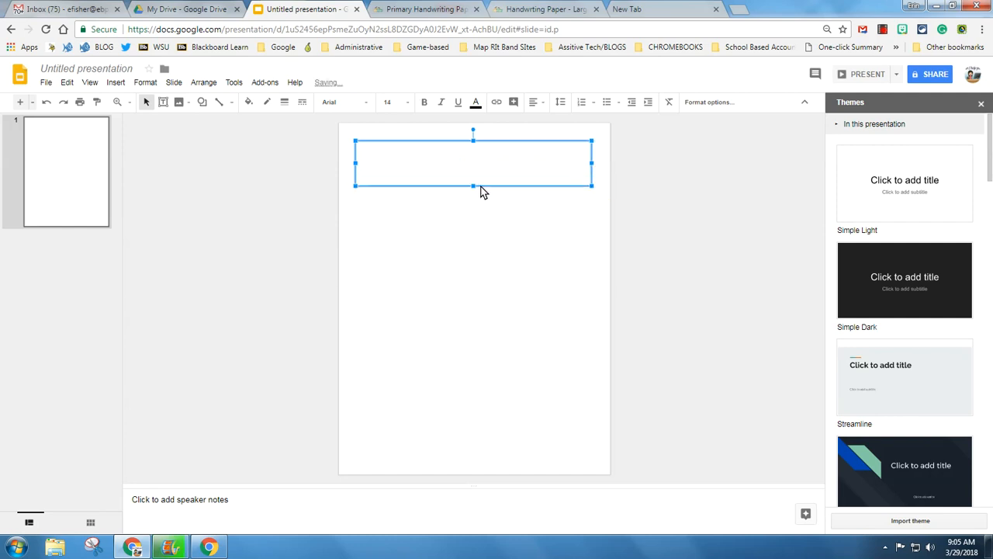
drag(473, 186, 474, 220)
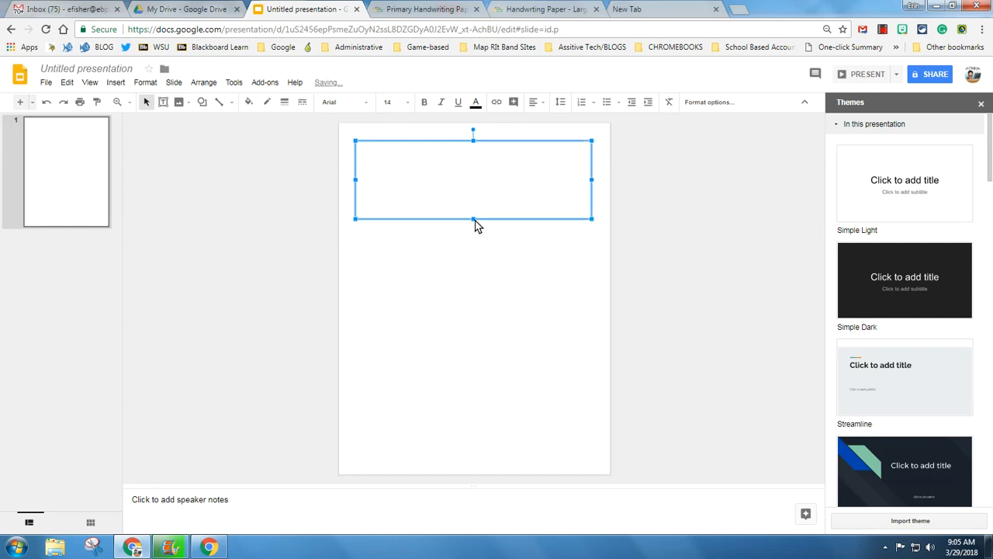
mouse_move(435, 183)
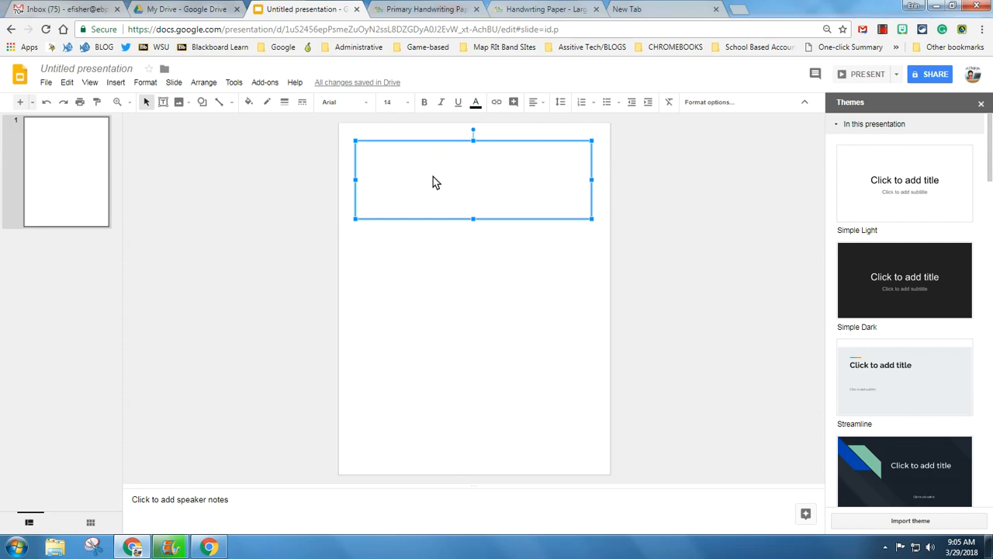
click(434, 180)
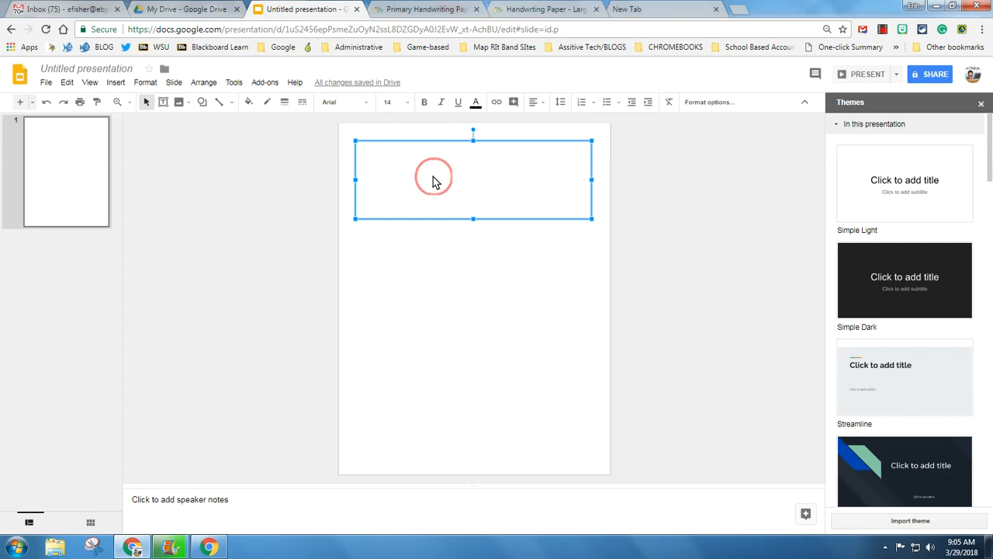
click(433, 178)
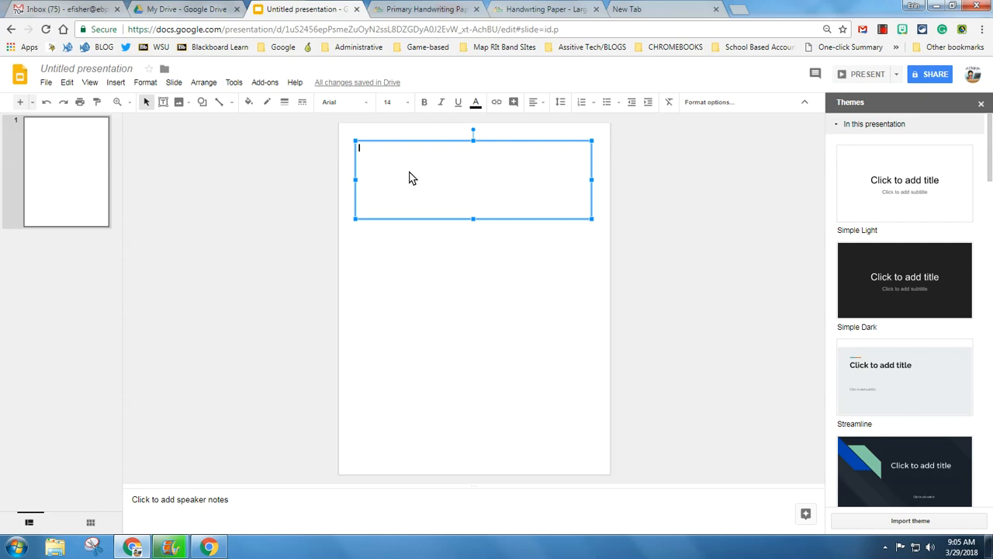
mouse_move(395, 234)
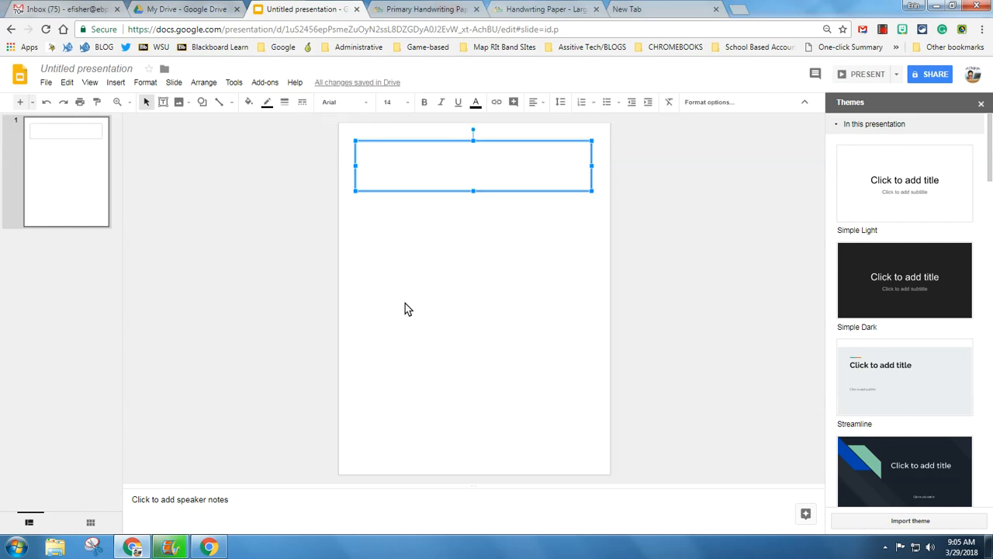
mouse_move(387, 103)
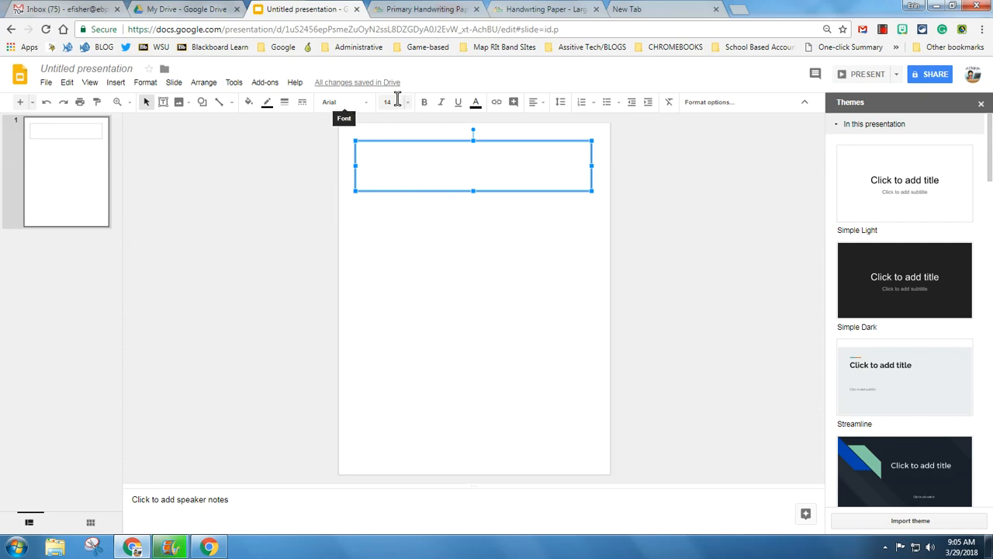
mouse_move(395, 103)
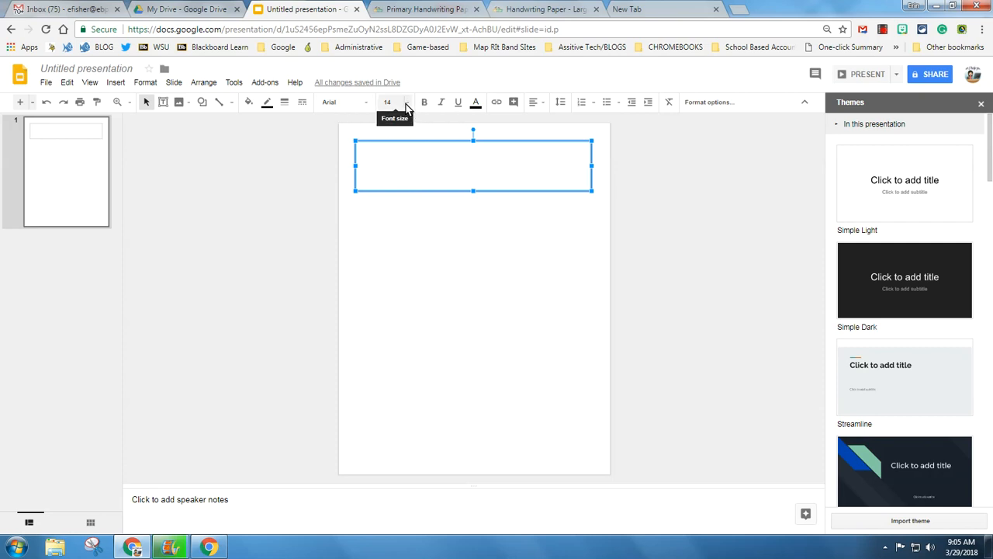
mouse_move(379, 163)
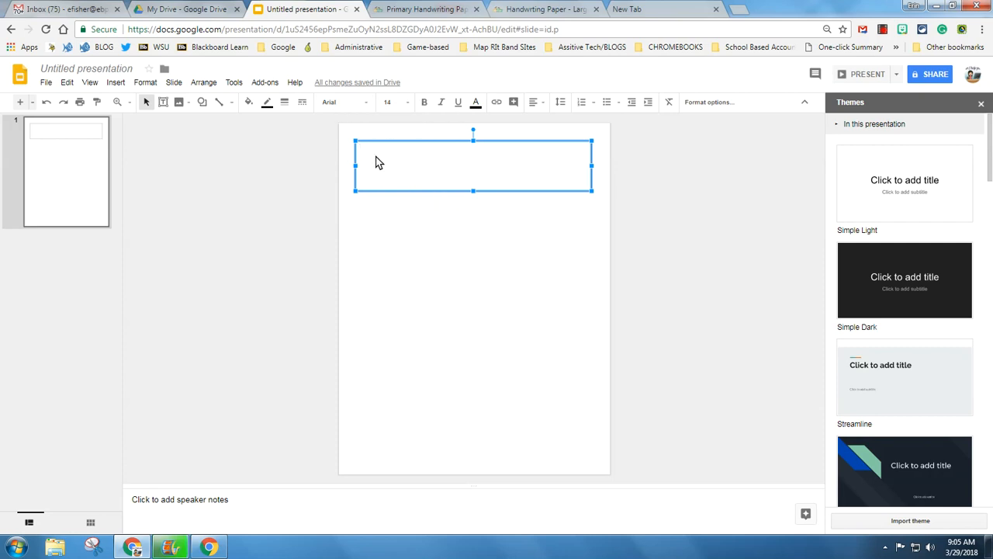
text(nAM)
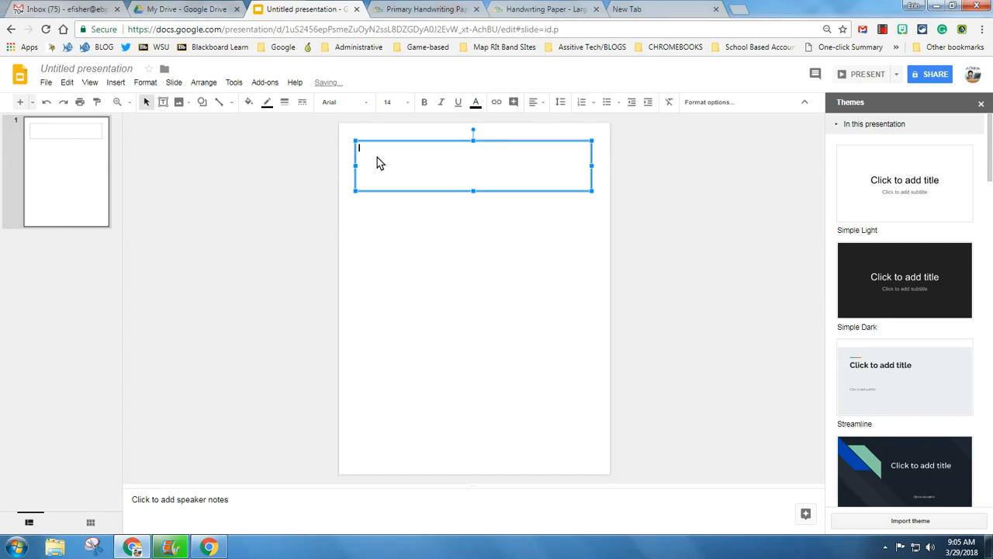
text(Name:)
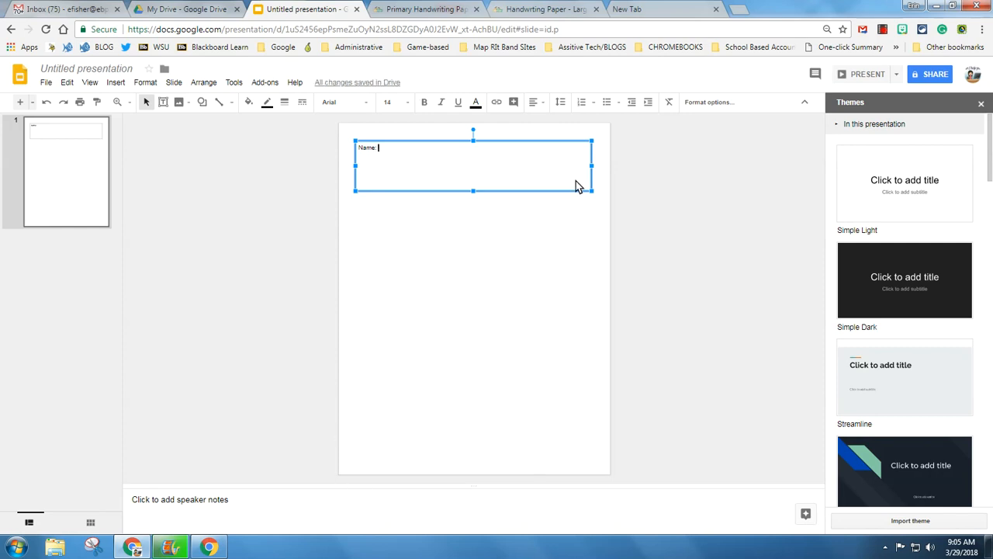
mouse_move(348, 165)
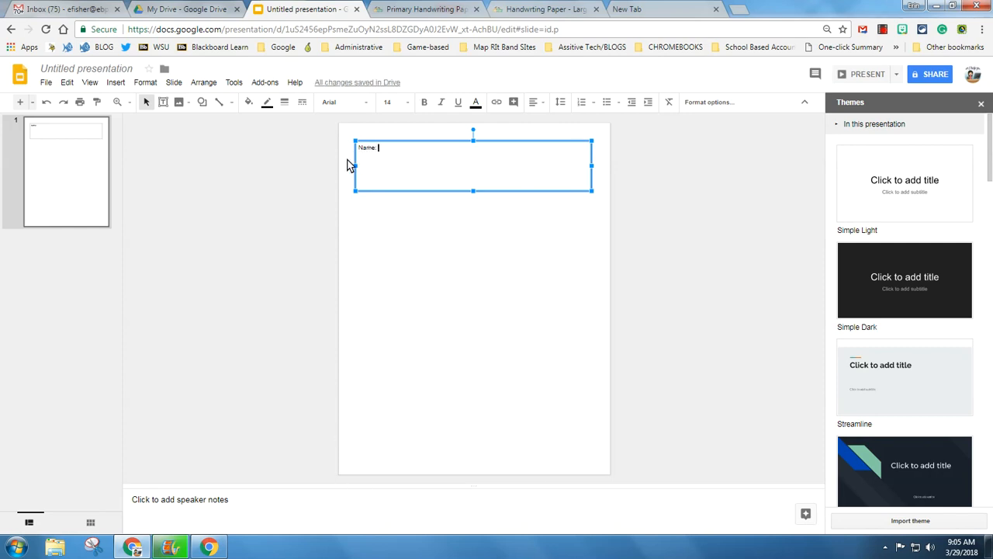
mouse_move(388, 103)
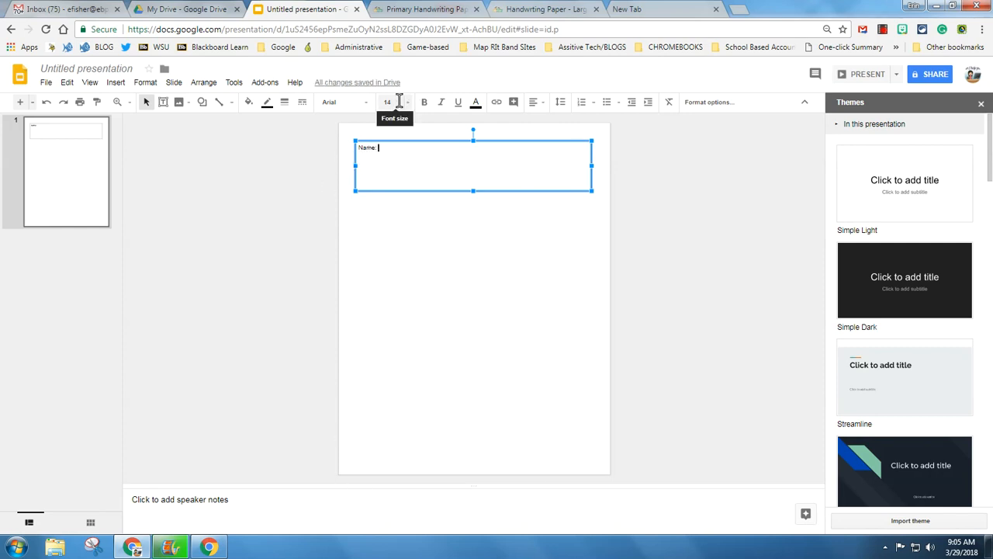
mouse_move(829, 168)
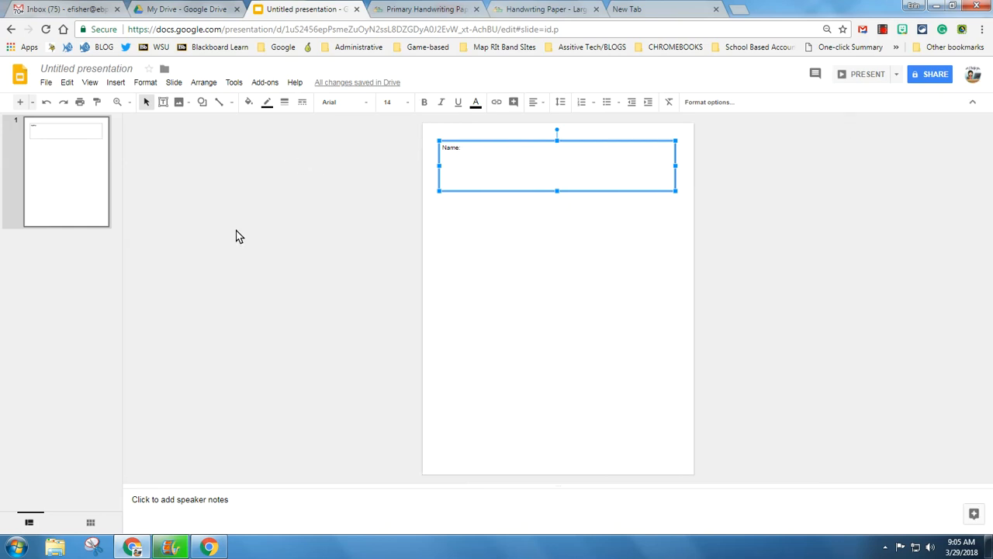
click(47, 83)
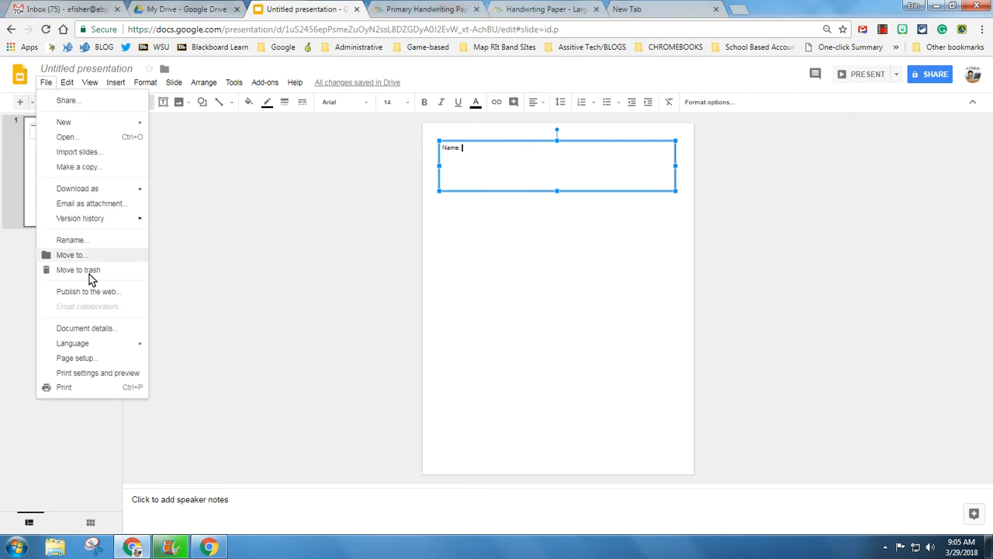
mouse_move(81, 377)
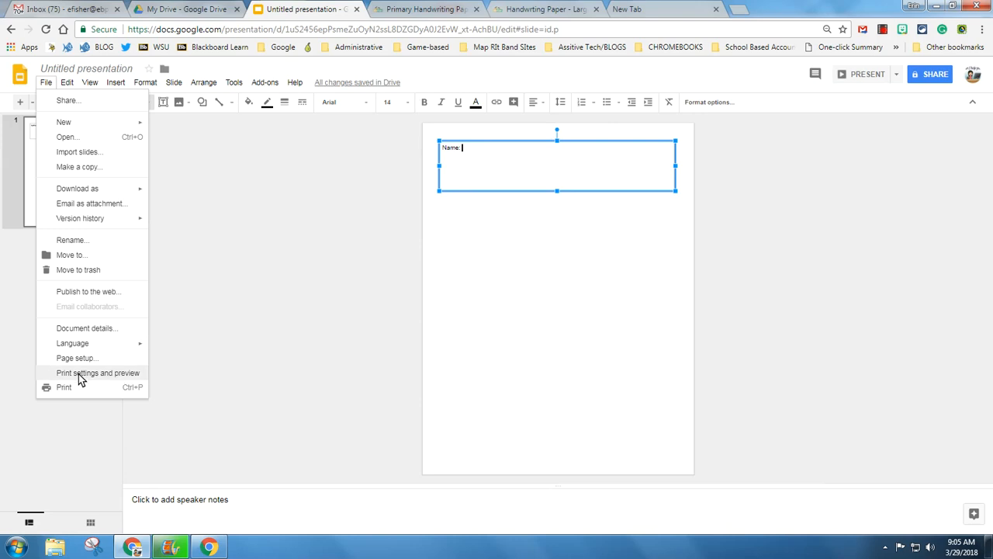
click(97, 372)
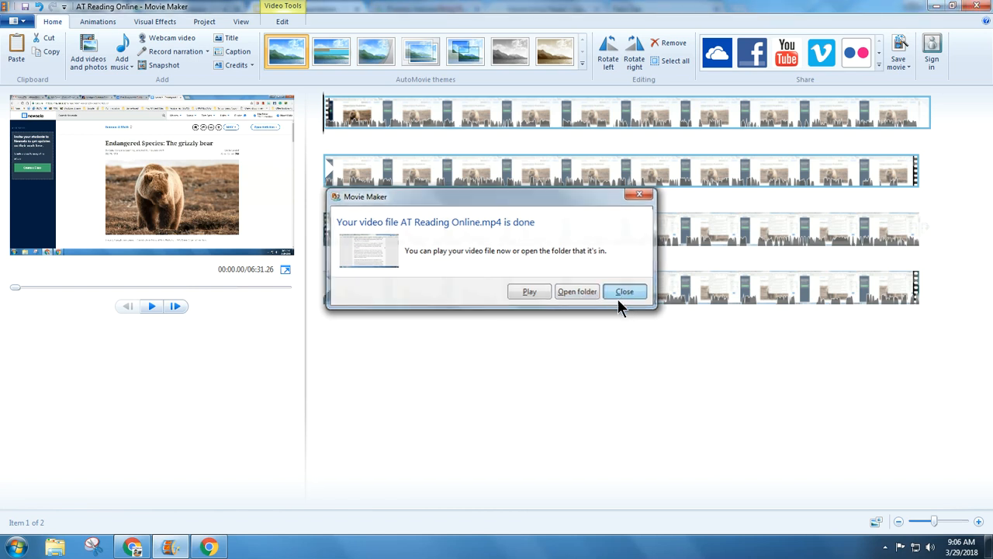
click(624, 291)
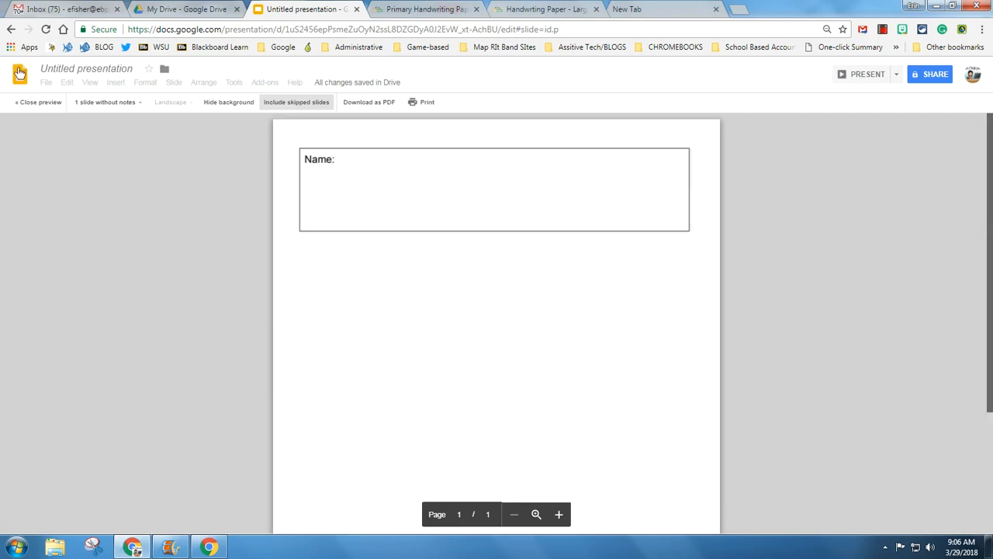
click(37, 102)
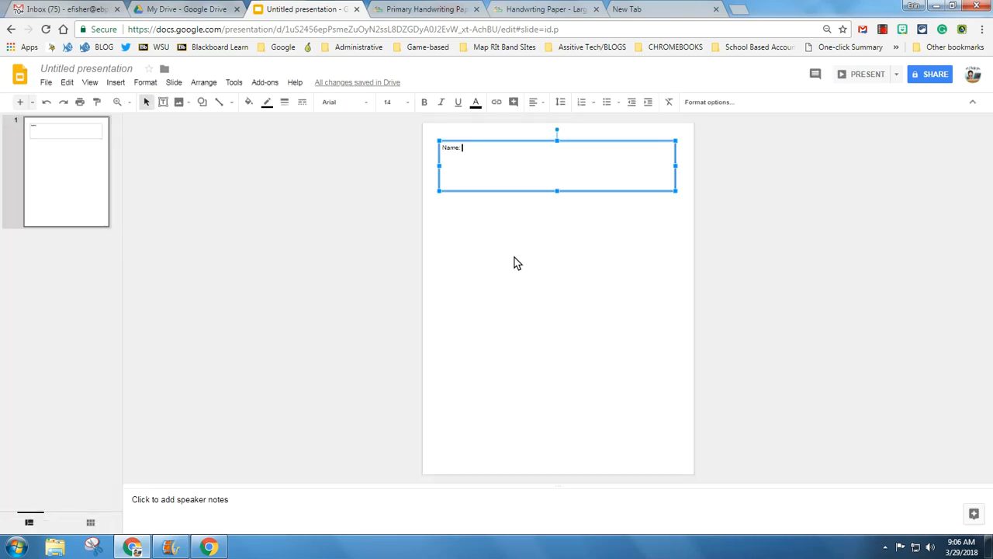
Search the web for an image with the query 'Clipart Front'
click(562, 295)
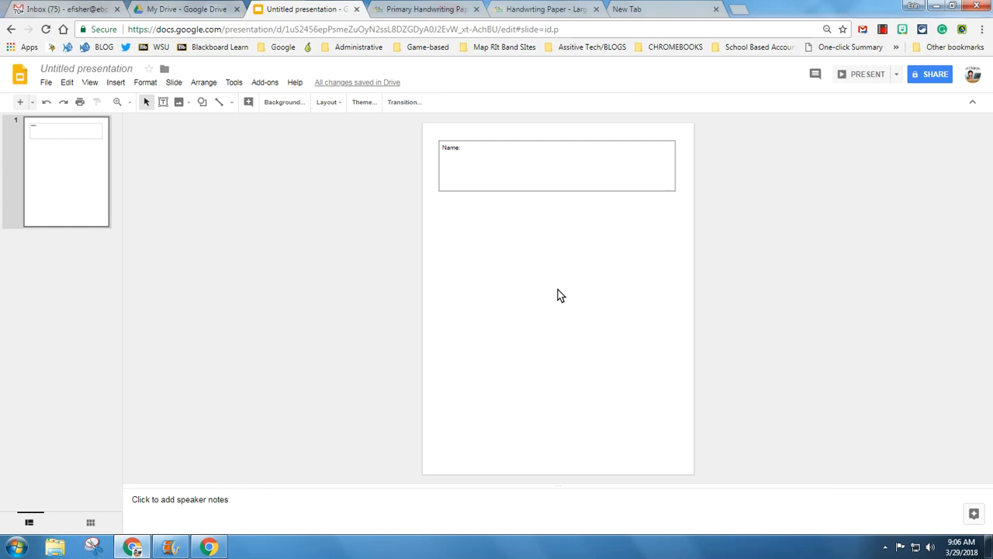
mouse_move(221, 144)
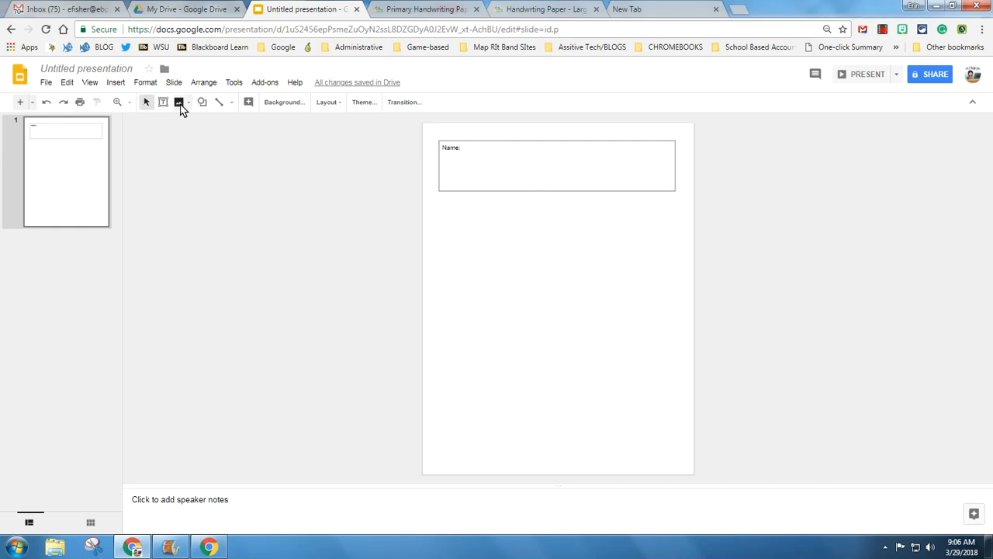
click(178, 102)
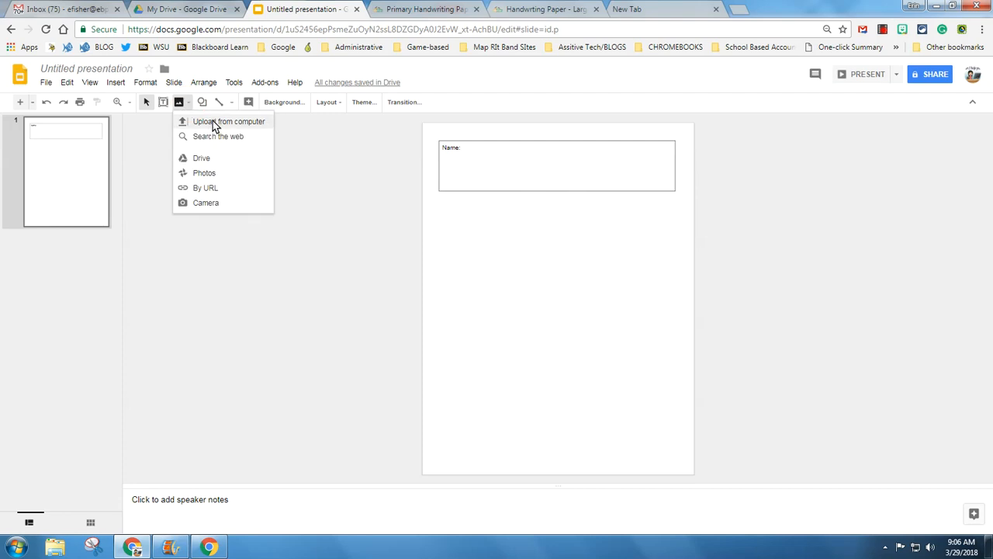
click(218, 137)
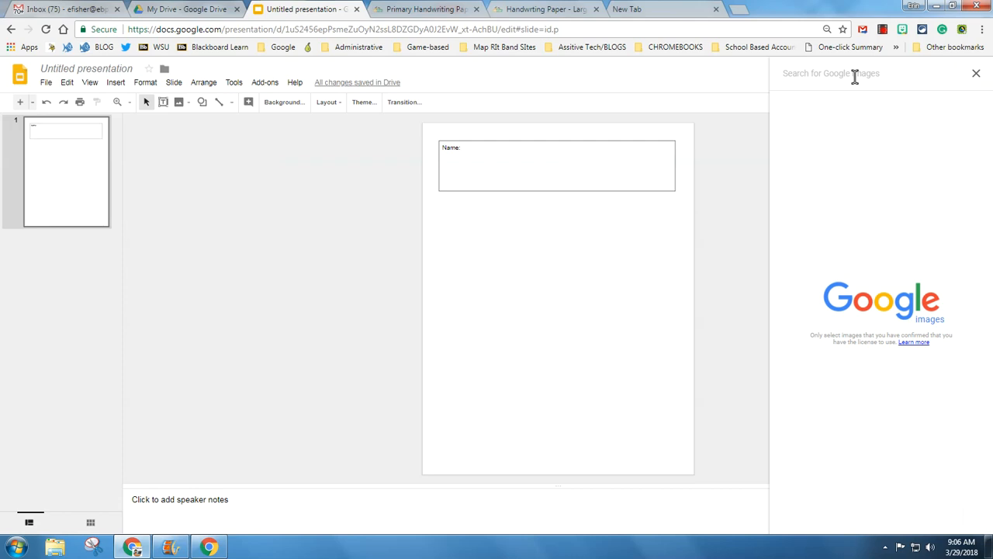
text(Clip)
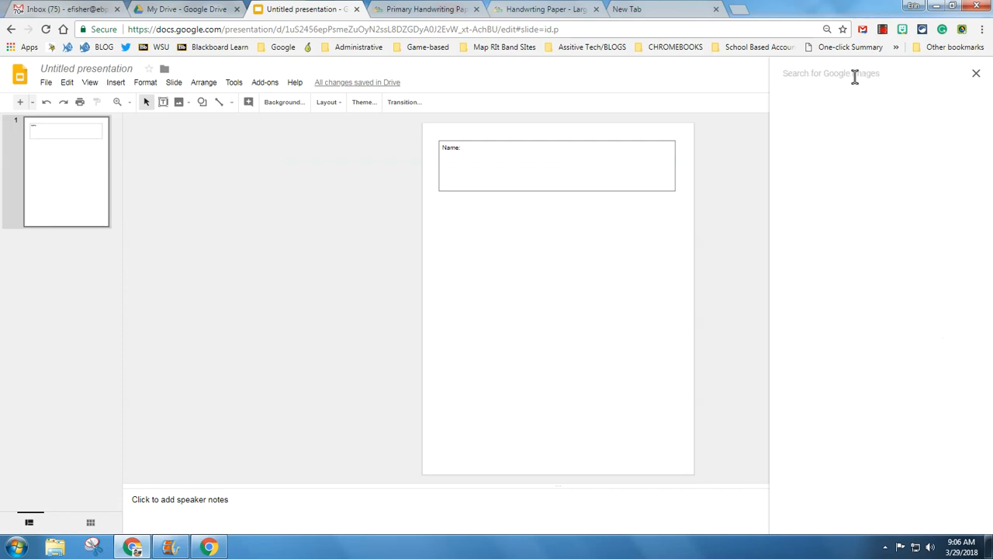
text(Clipart Front)
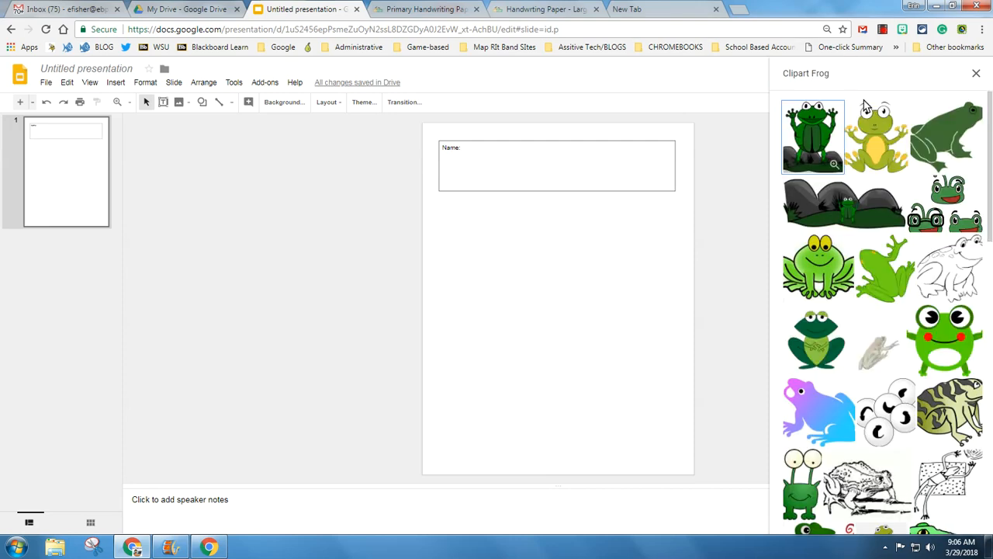
Insert the smiling green frog clipart image onto the slide
click(817, 266)
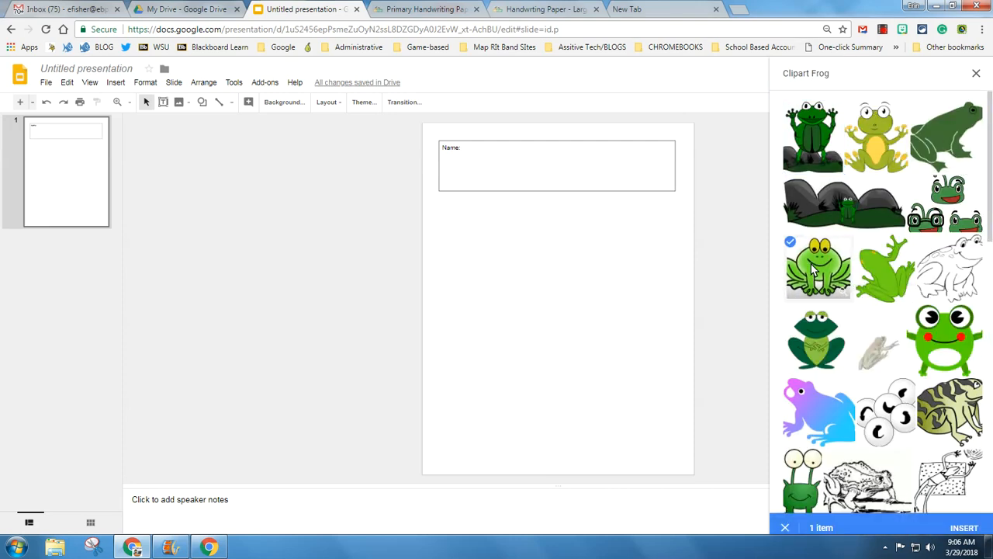
click(945, 338)
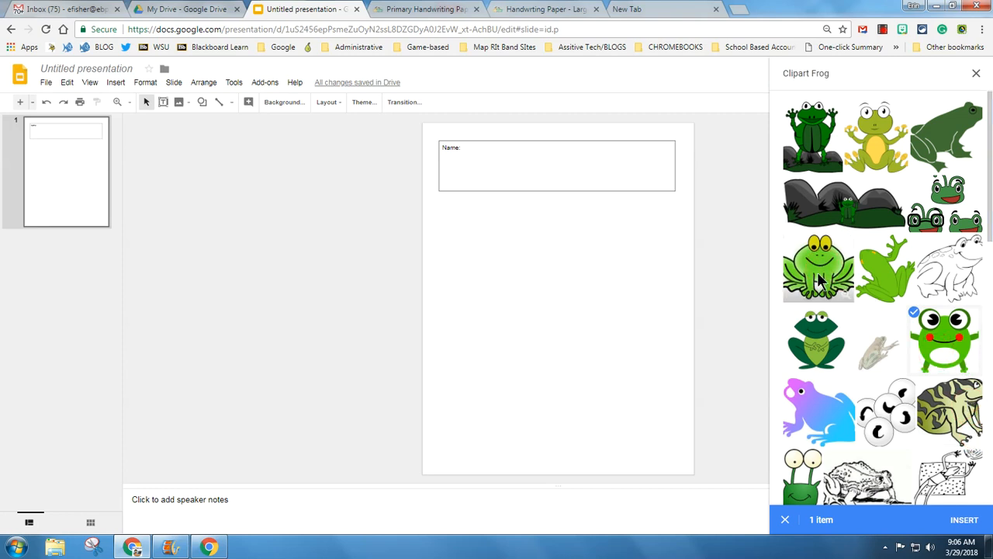
click(964, 518)
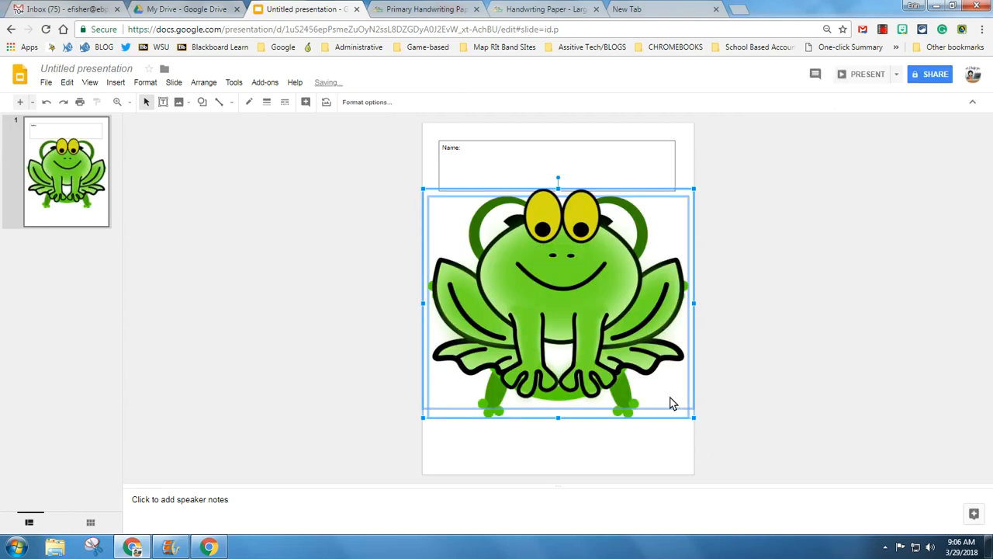
Shrink the frog and position it beside the Name label, overlapping the Name box
drag(557, 302, 689, 249)
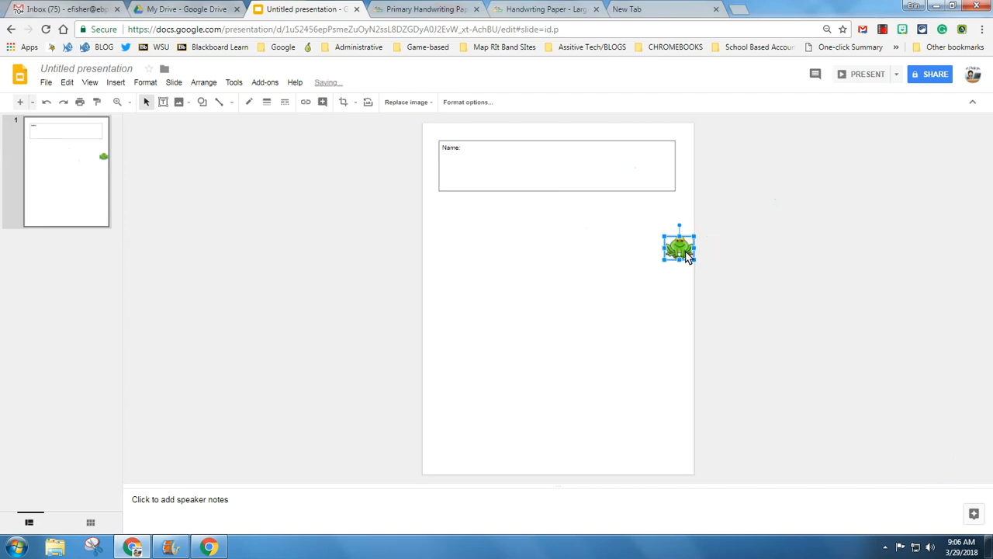
drag(680, 248, 650, 170)
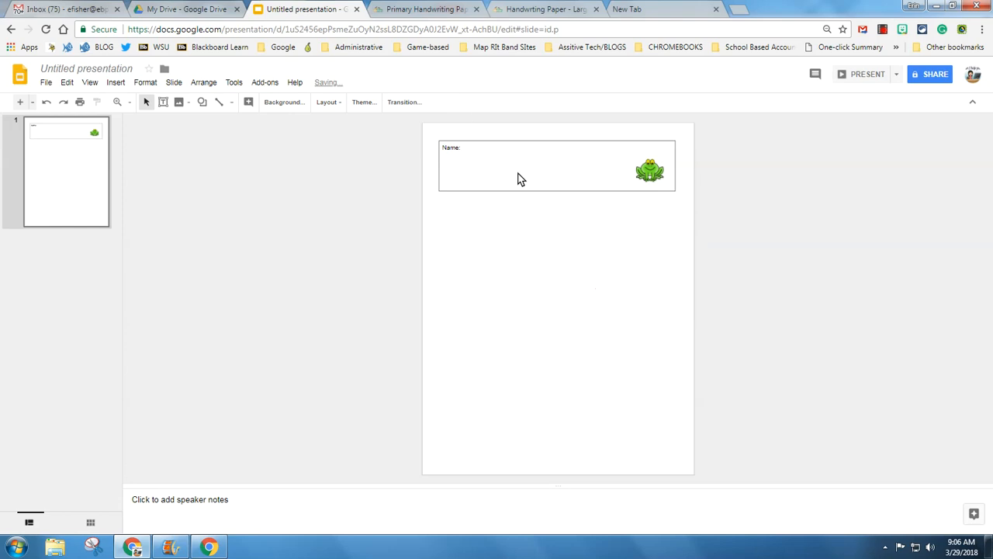
click(650, 169)
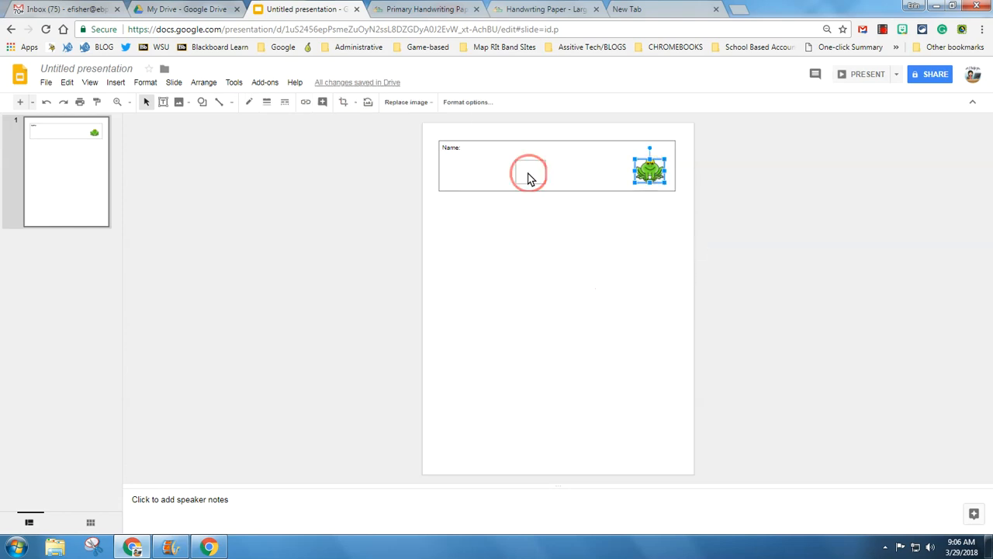
drag(649, 167, 659, 163)
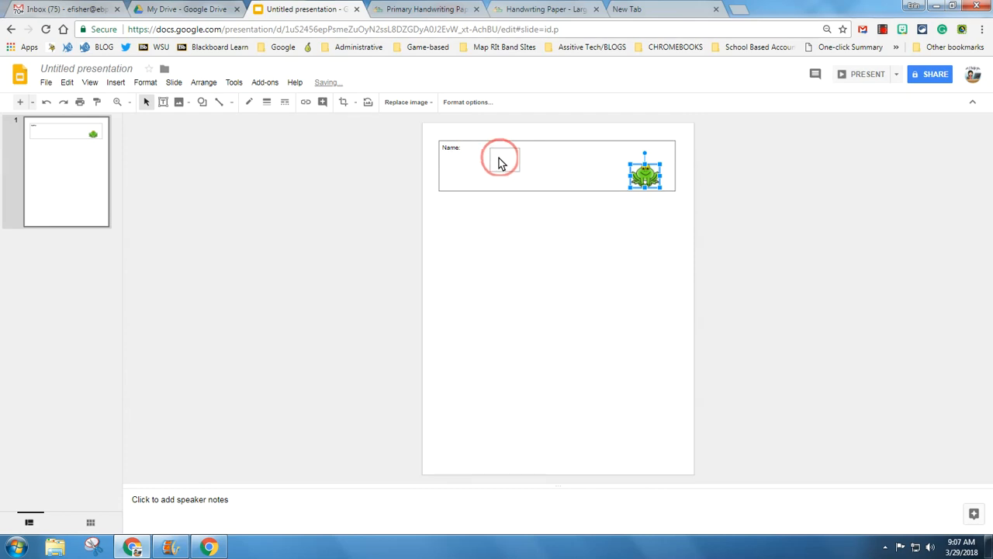
drag(645, 172, 504, 159)
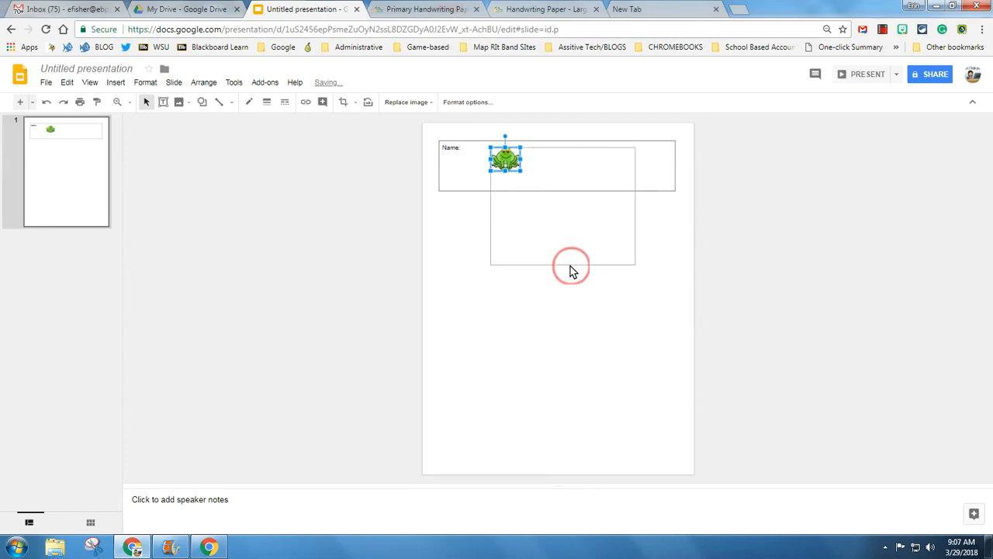
drag(524, 179, 618, 261)
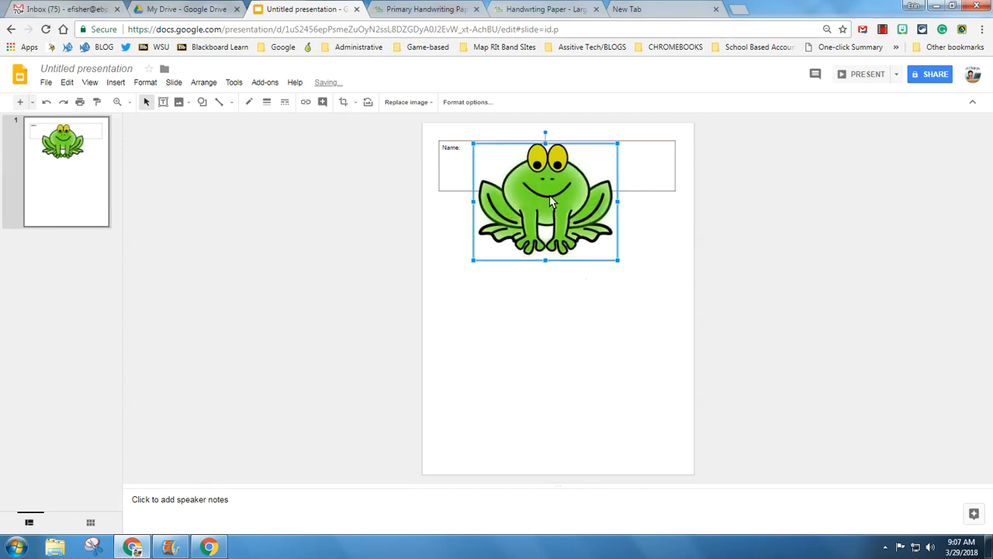
Send the frog behind the Name box with Order > Send to back and reopen its options
right_click(551, 200)
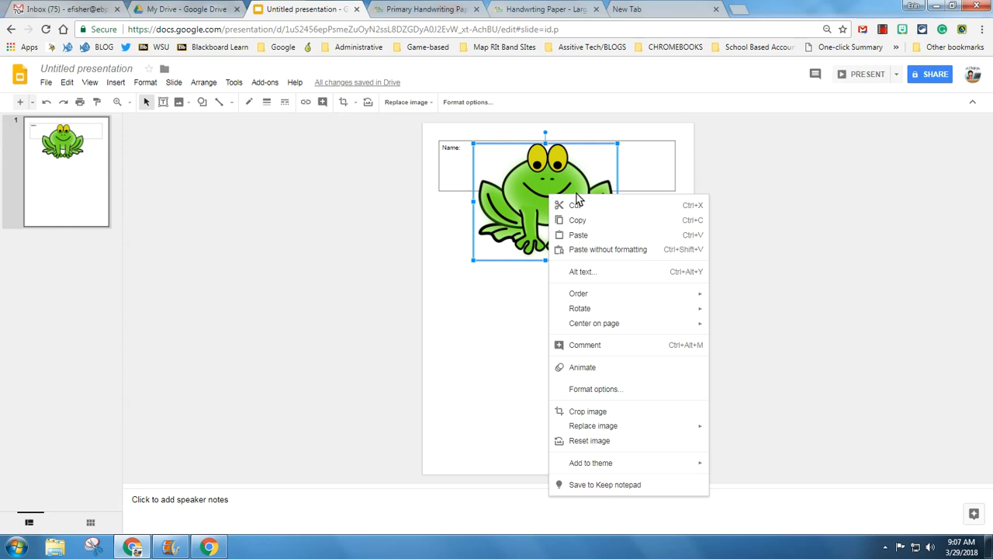
mouse_move(577, 293)
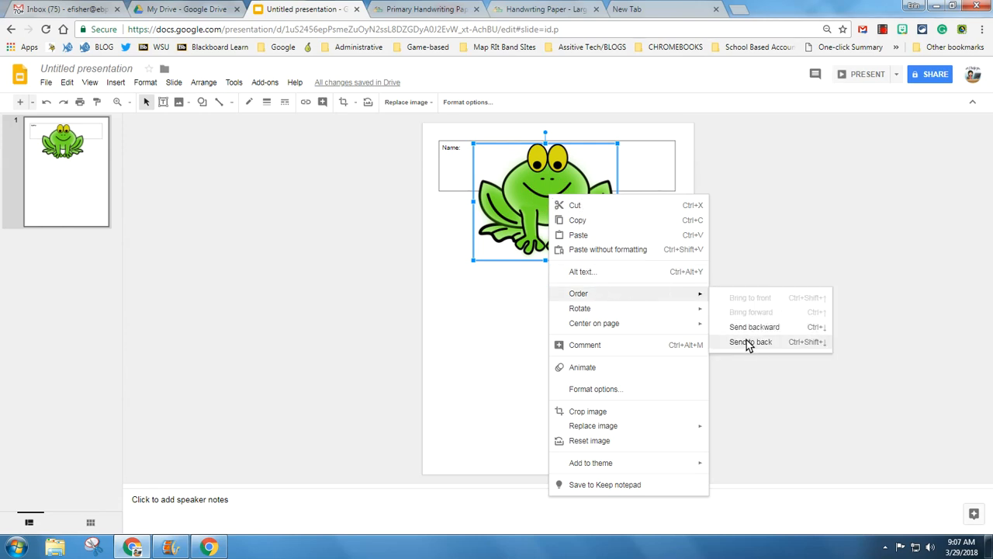
click(751, 342)
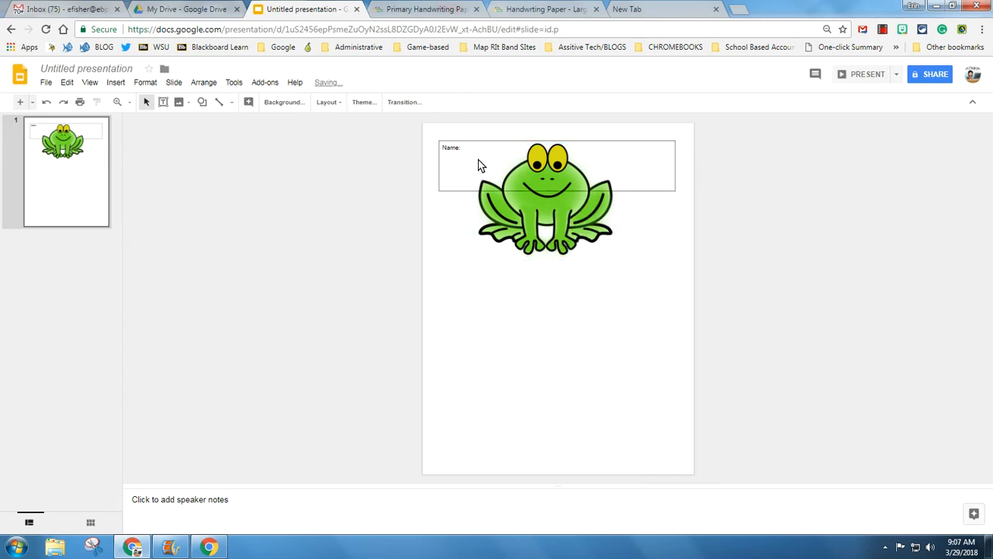
right_click(543, 202)
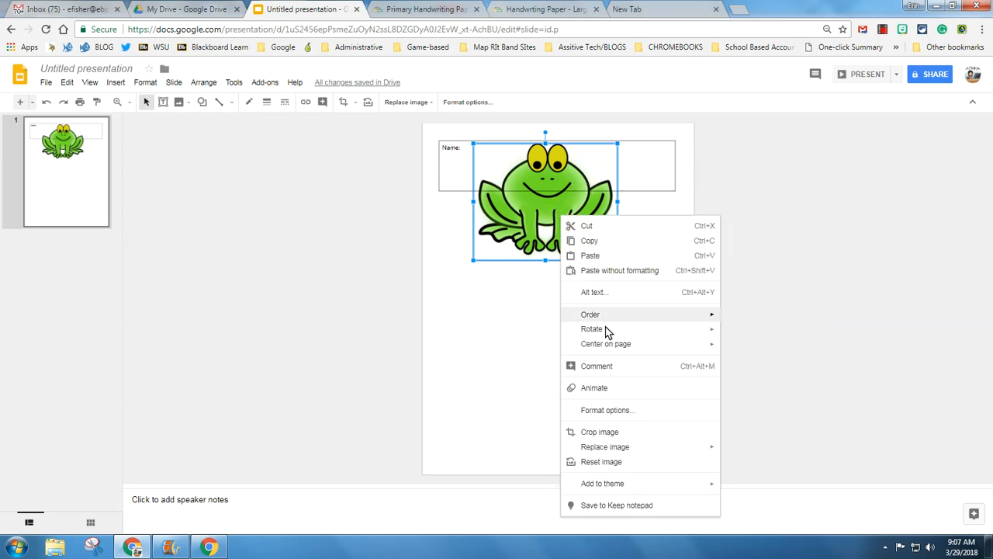
mouse_move(627, 409)
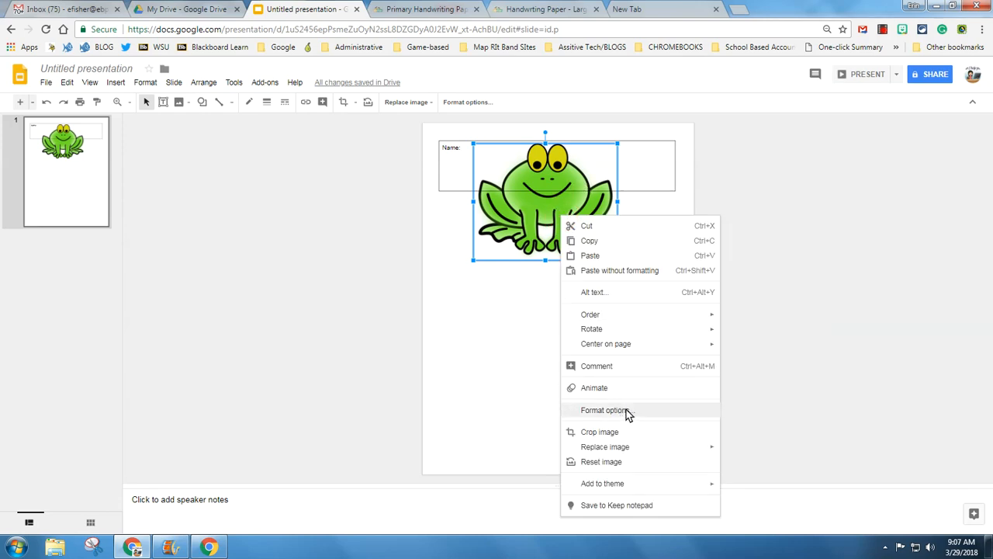
mouse_move(606, 447)
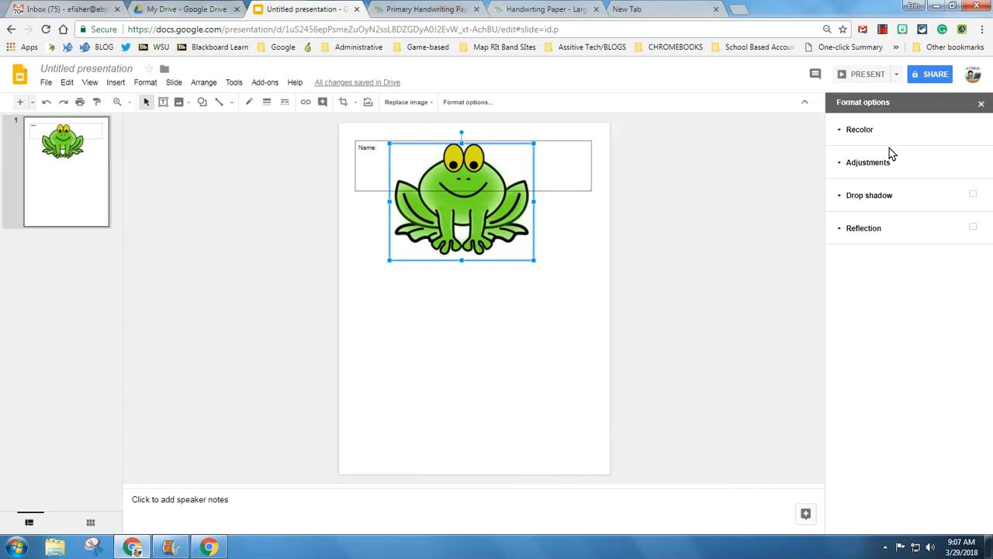
Try a reflection and darker brightness on the frog, then restore both
click(860, 130)
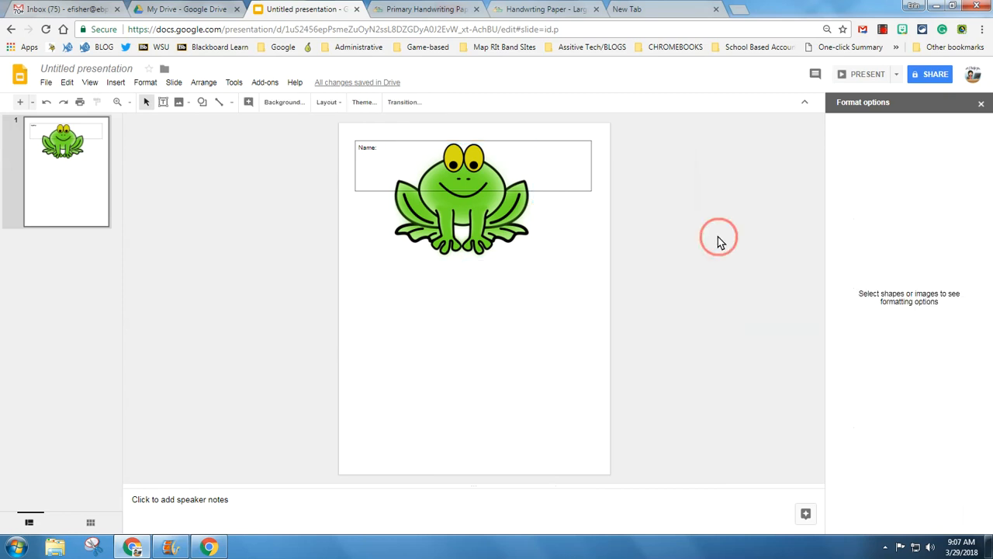
right_click(463, 198)
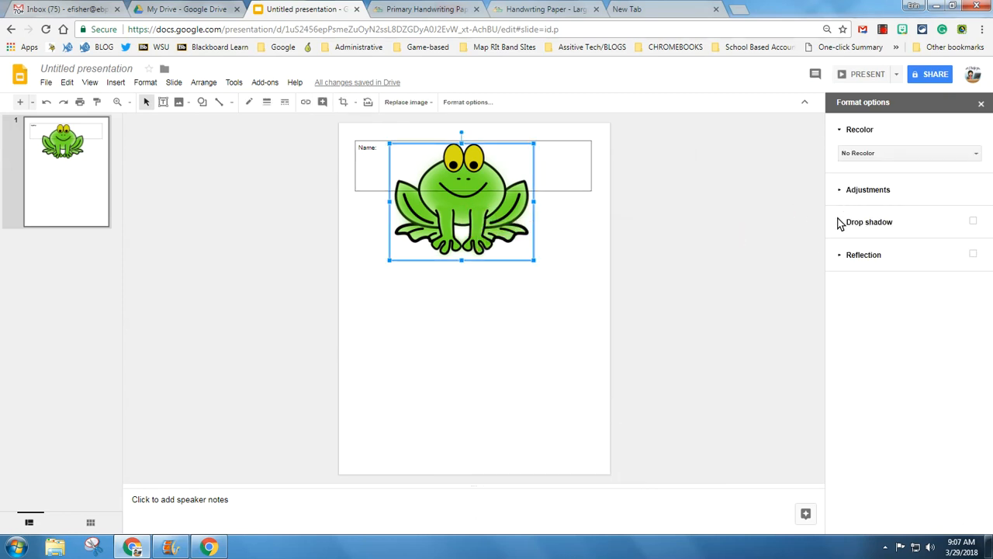
click(973, 369)
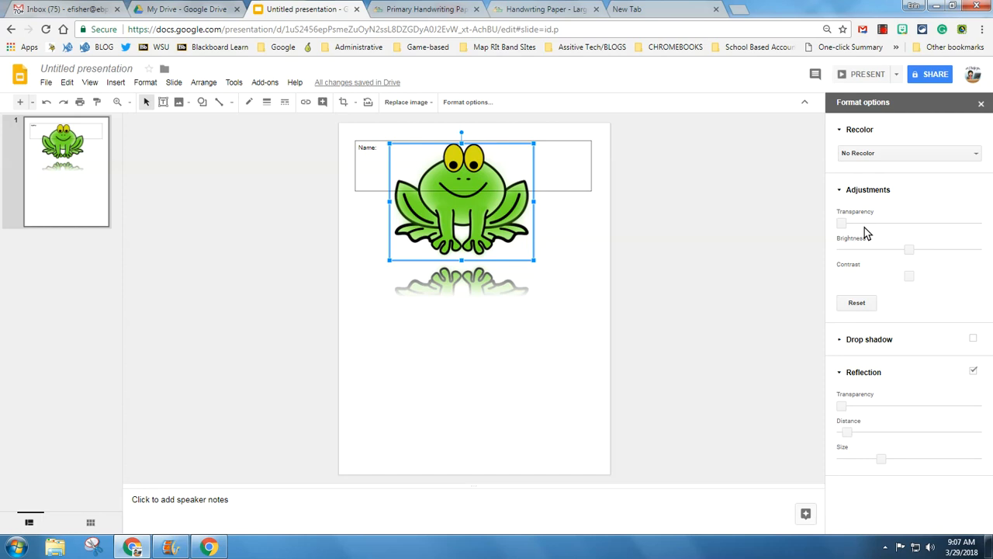
drag(910, 248, 877, 249)
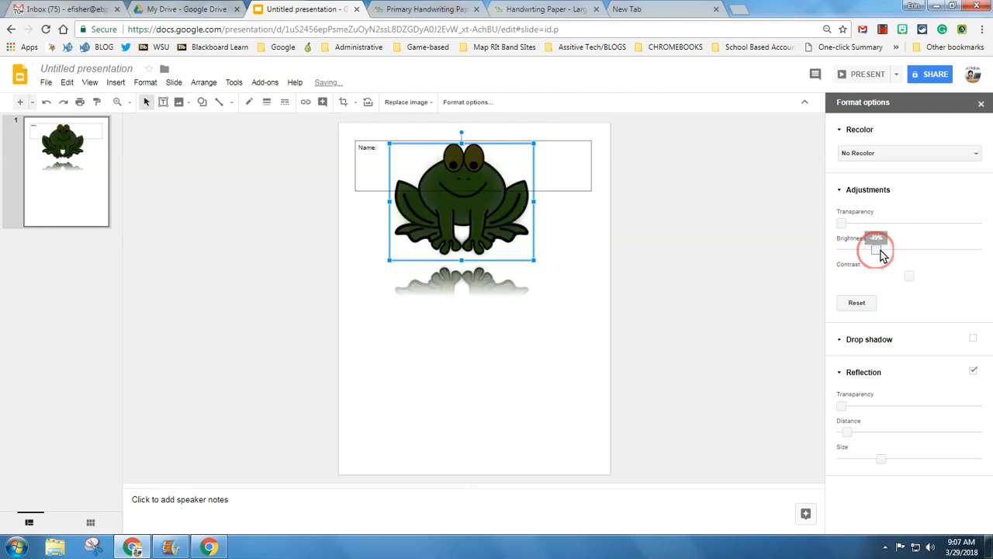
drag(877, 248, 919, 249)
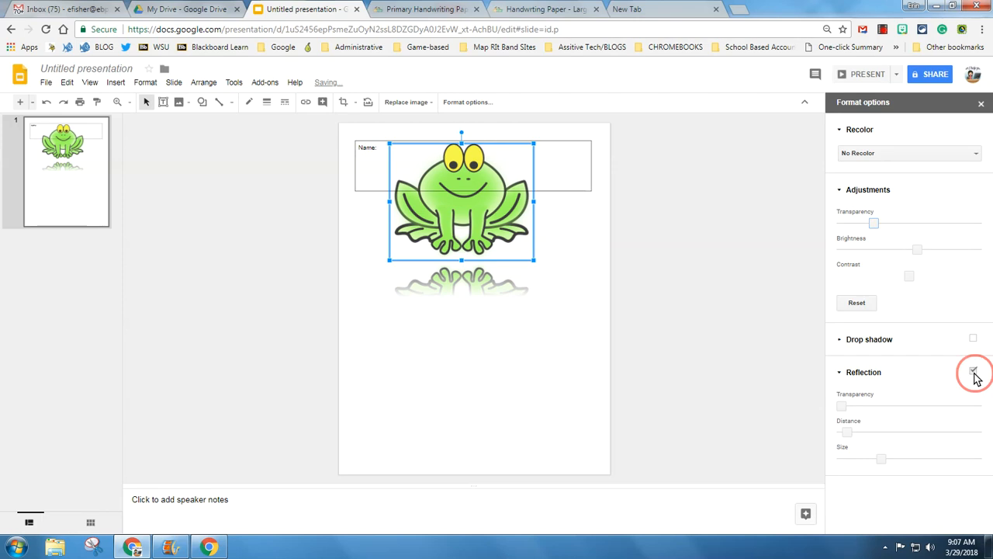
click(973, 371)
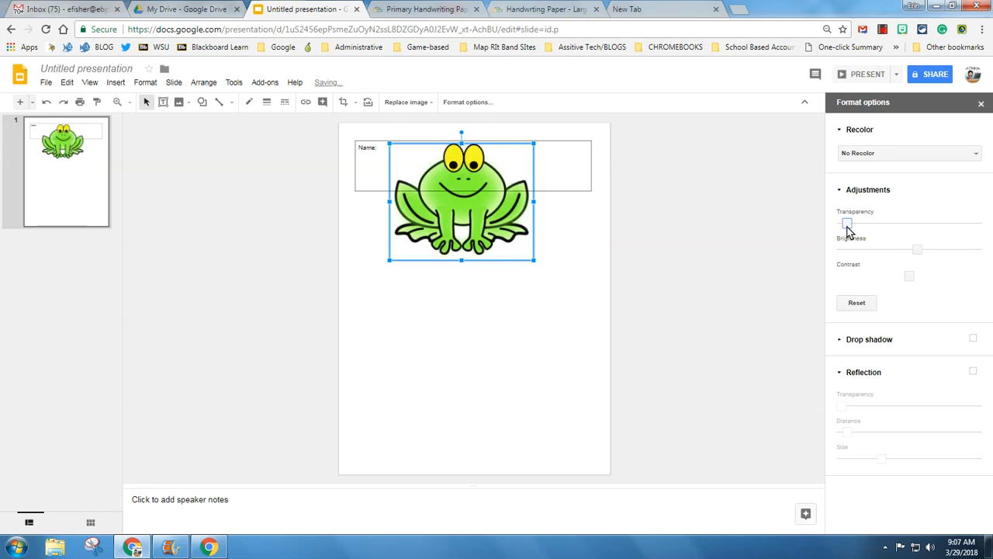
Try transparency on the frog, restore full colour and move it below the Name box
drag(845, 225, 946, 225)
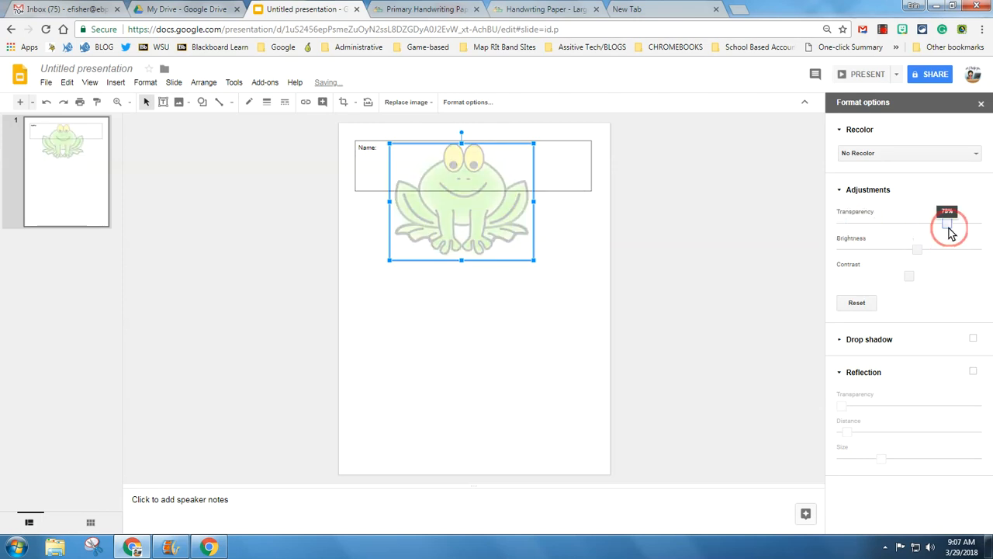
drag(947, 223, 950, 224)
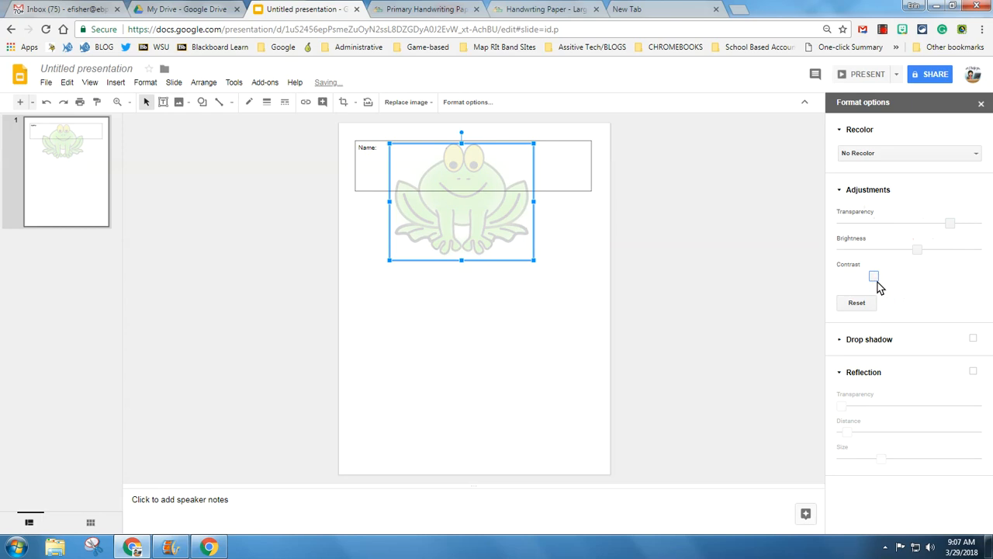
drag(873, 277, 955, 276)
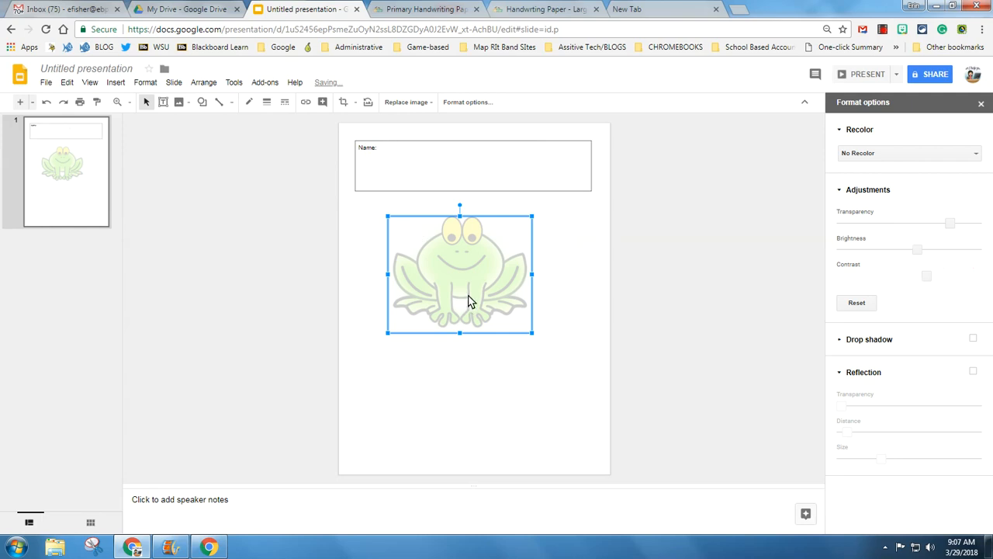
drag(459, 274, 466, 210)
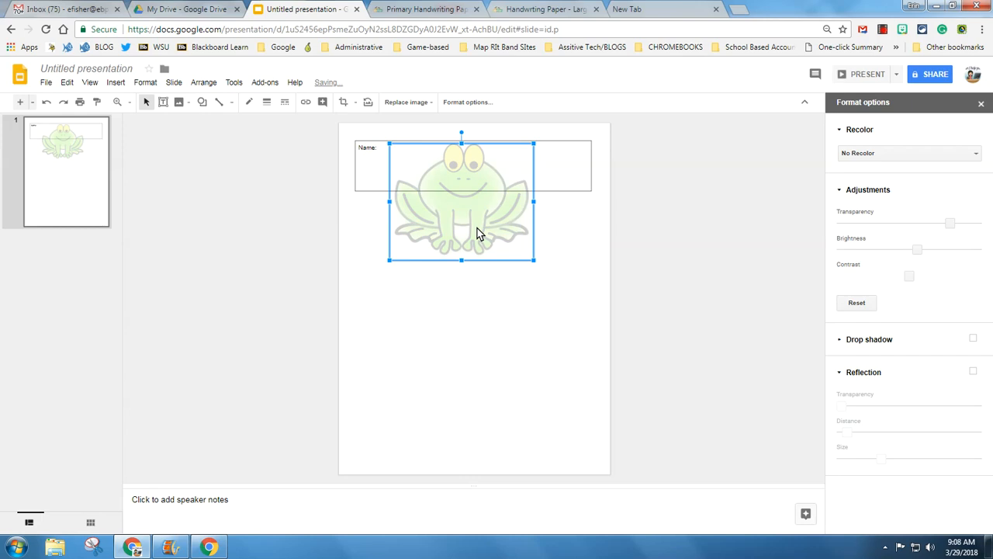
drag(950, 223, 872, 223)
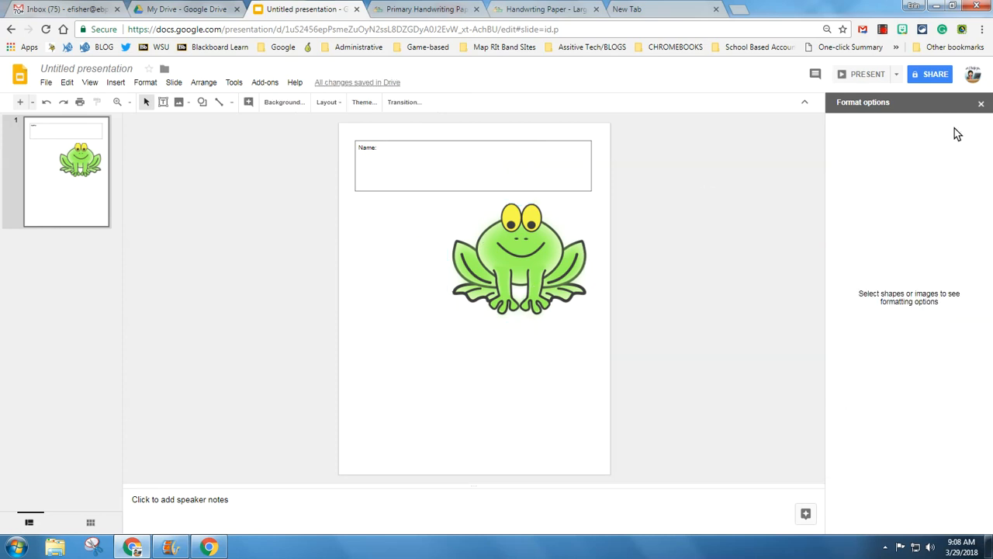
Close the image Format options pane
click(981, 103)
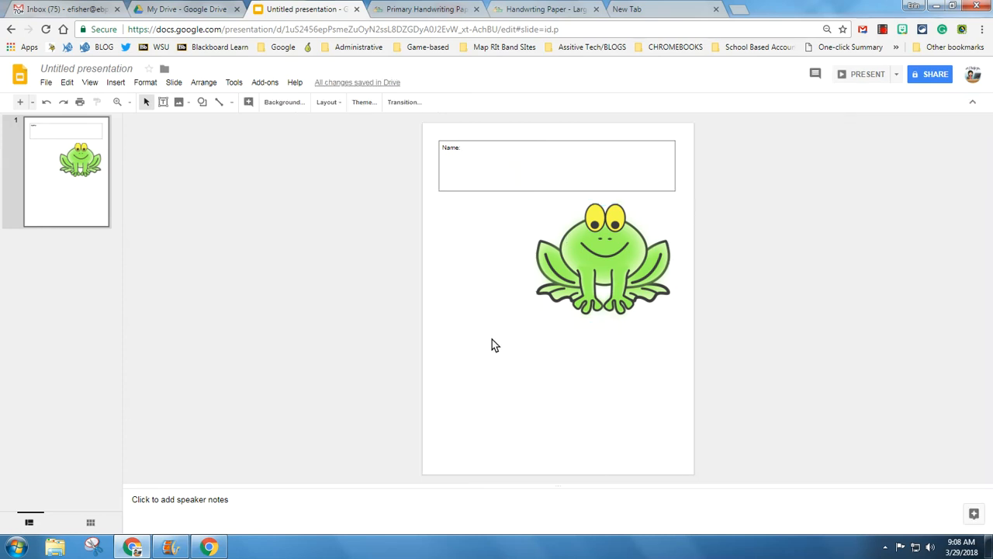
mouse_move(323, 252)
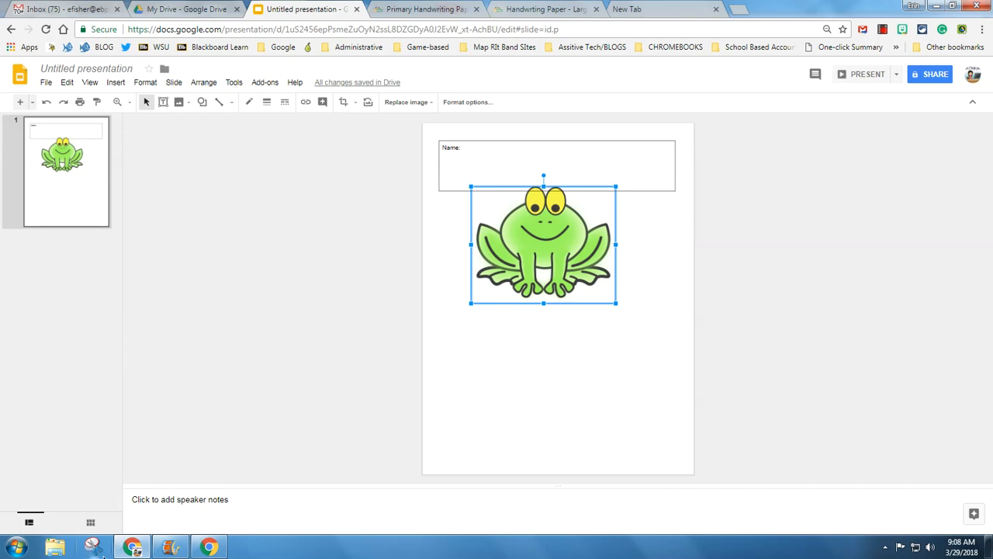
mouse_move(14, 546)
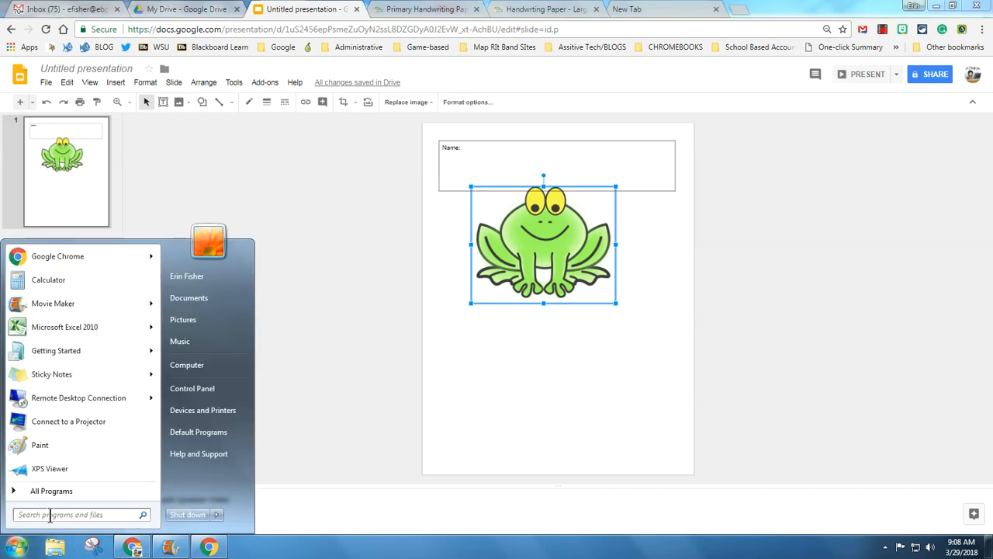
Search 'sni' in the Start menu and launch Snipping Tool
text(snip)
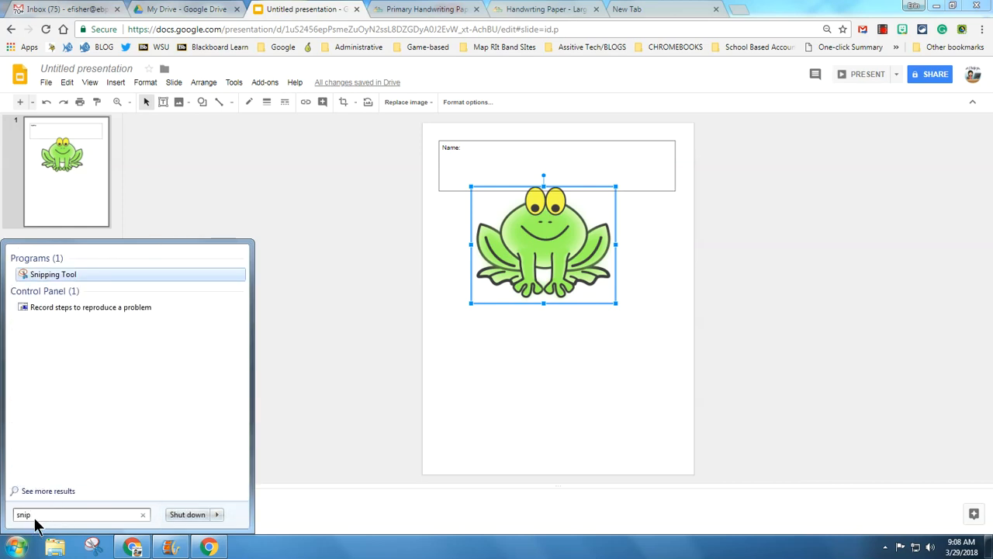
click(53, 273)
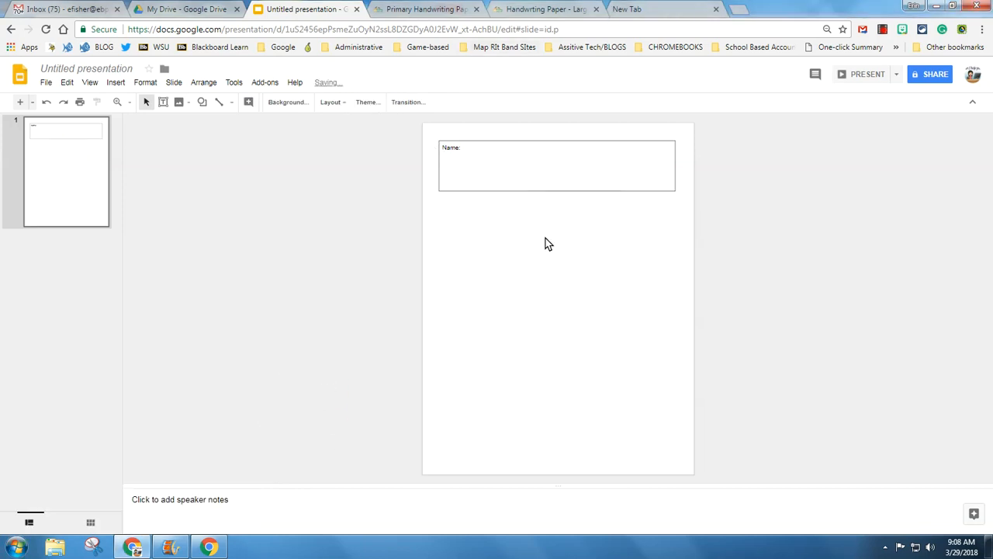
Snip the ruled handwriting lines from the PDF and return to the worksheet presentation
click(425, 9)
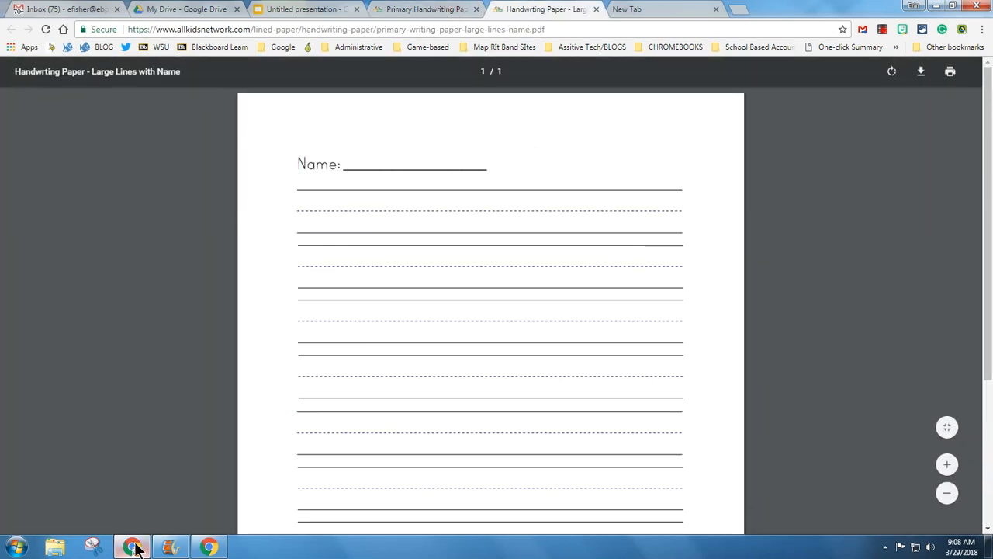
click(93, 546)
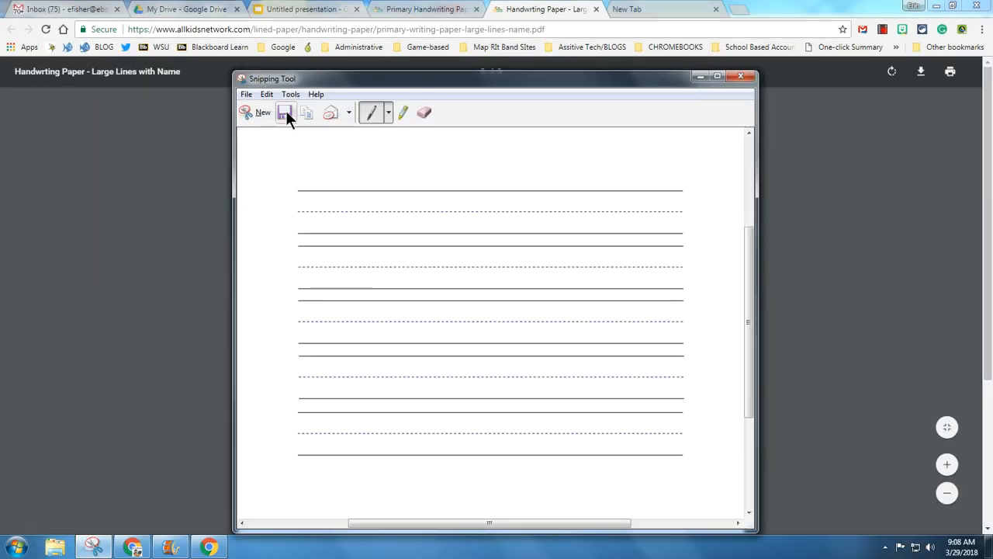
click(302, 9)
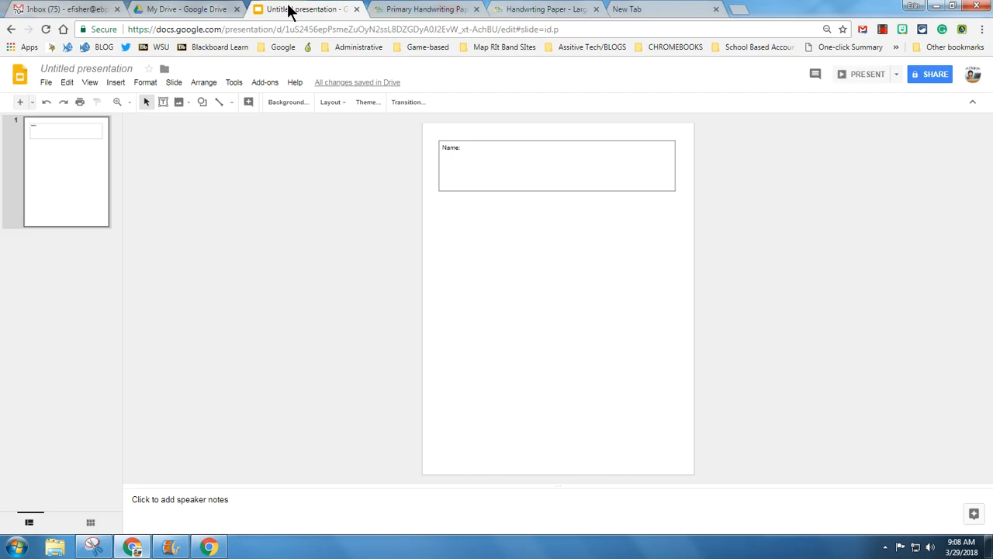
Paste the captured handwriting lines onto the slide below the Name box
right_click(453, 241)
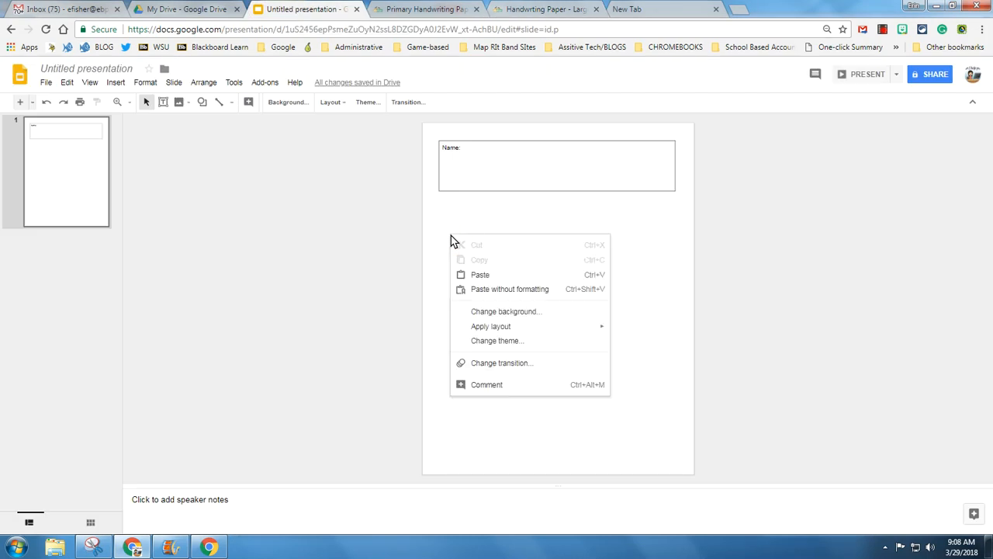
click(480, 275)
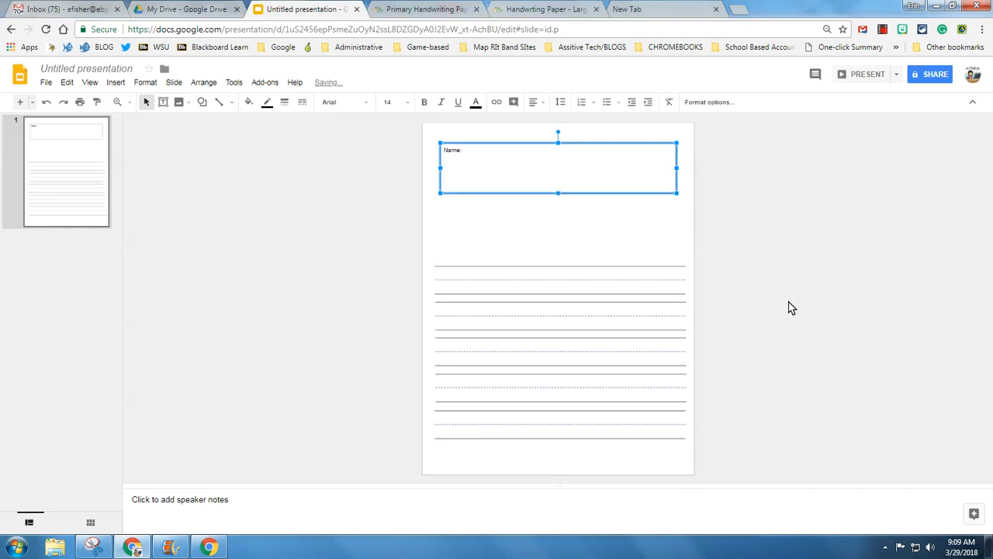
click(322, 310)
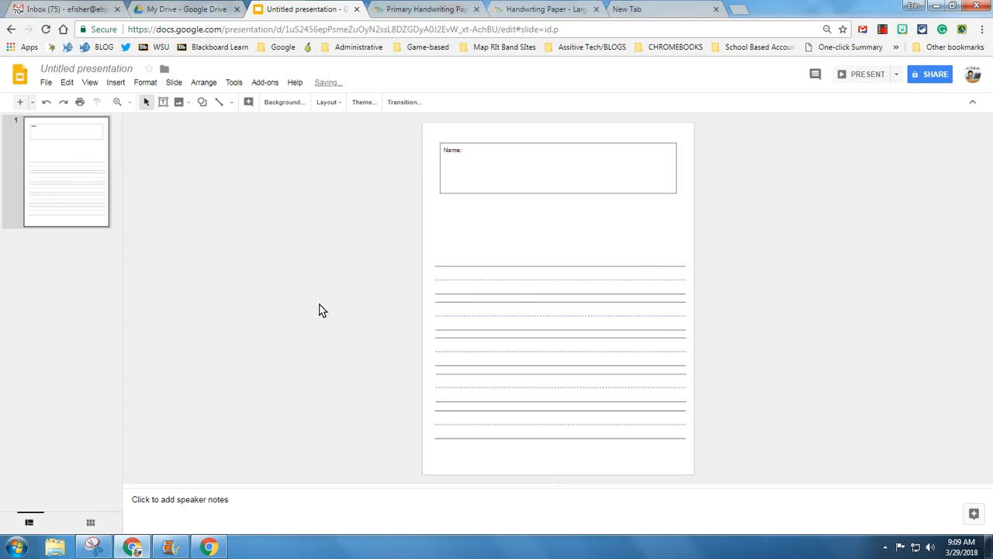
mouse_move(195, 195)
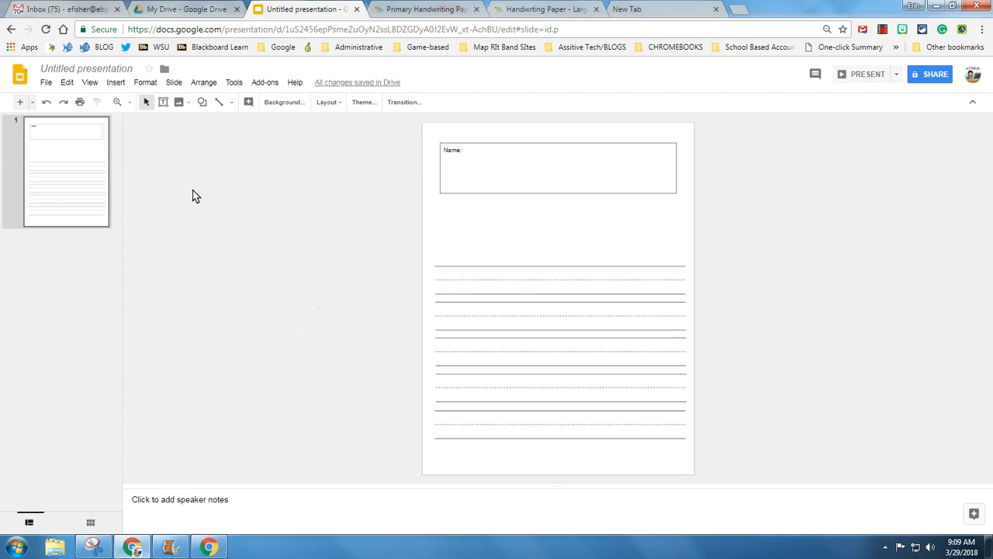
mouse_move(49, 227)
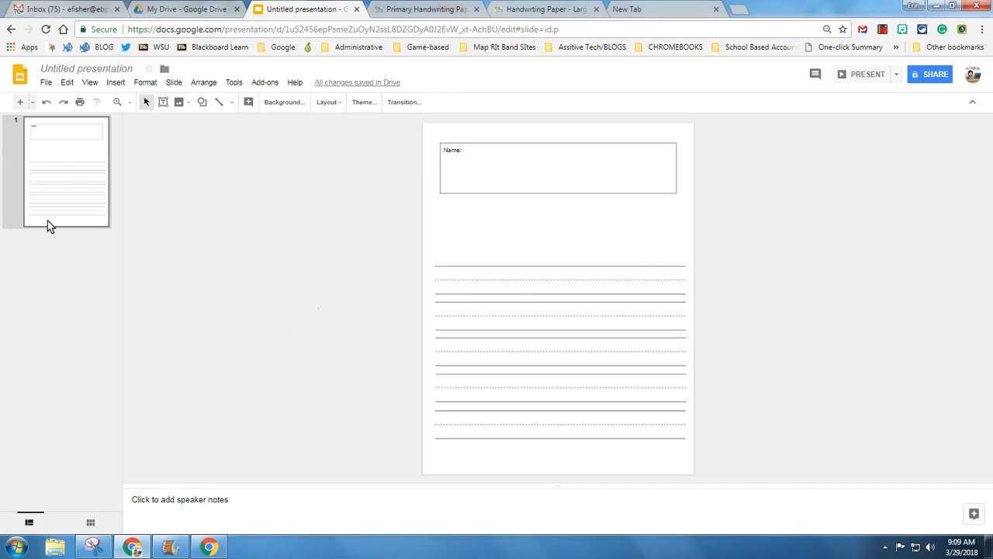
mouse_move(132, 155)
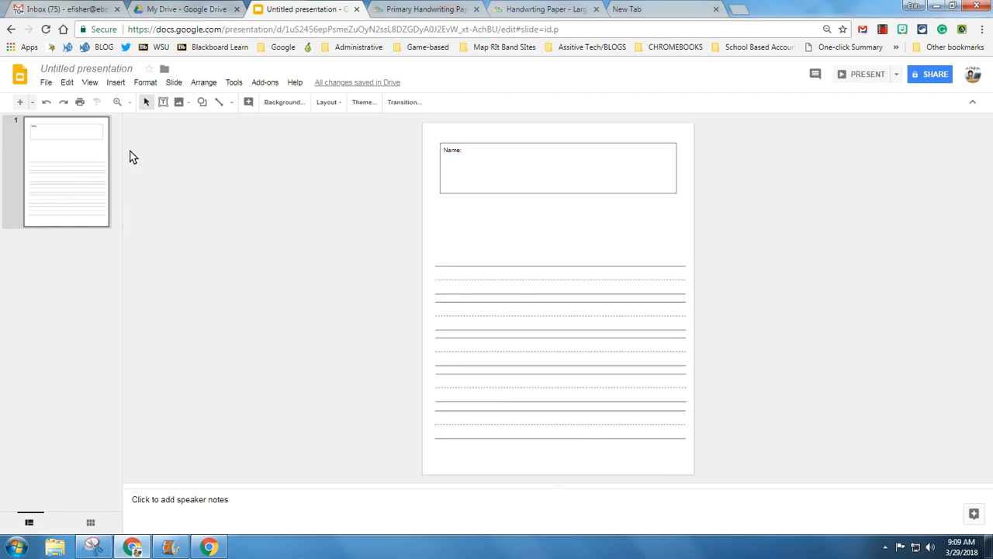
mouse_move(161, 425)
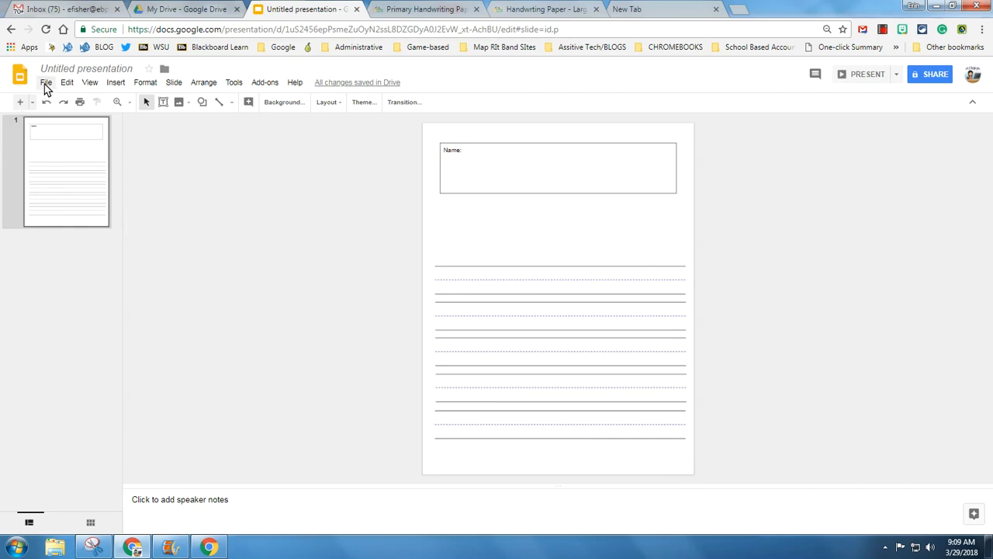
Bring up the presentation's version history from the File menu
click(46, 83)
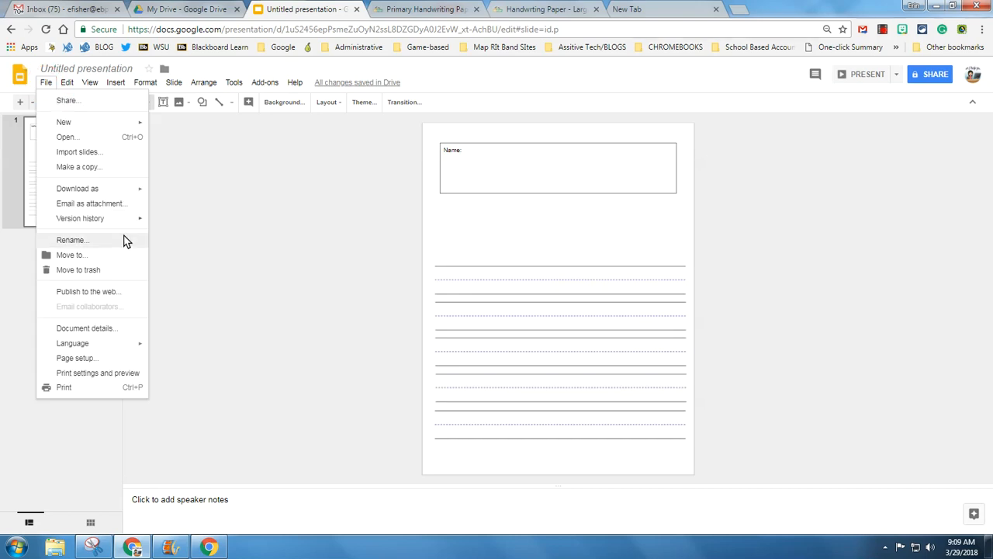
mouse_move(80, 217)
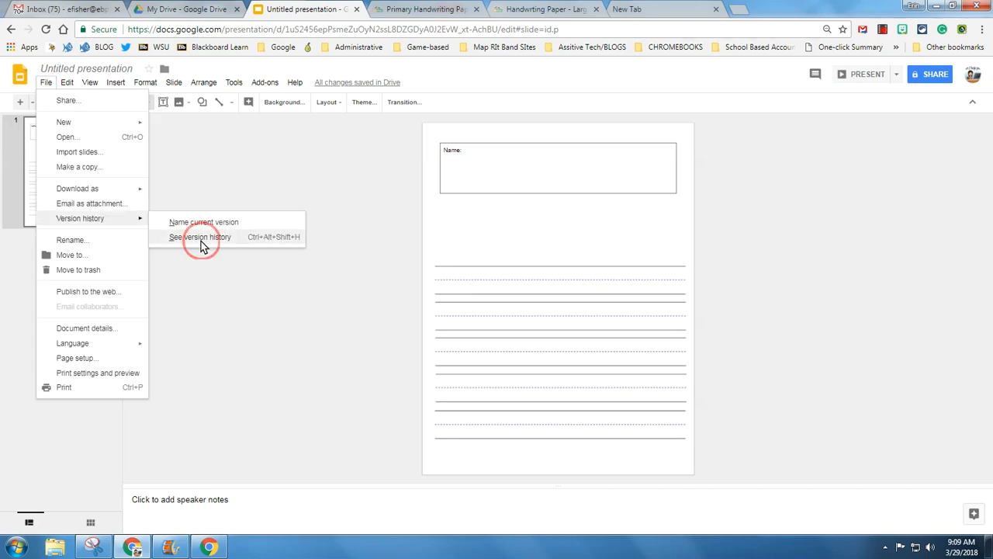
click(200, 236)
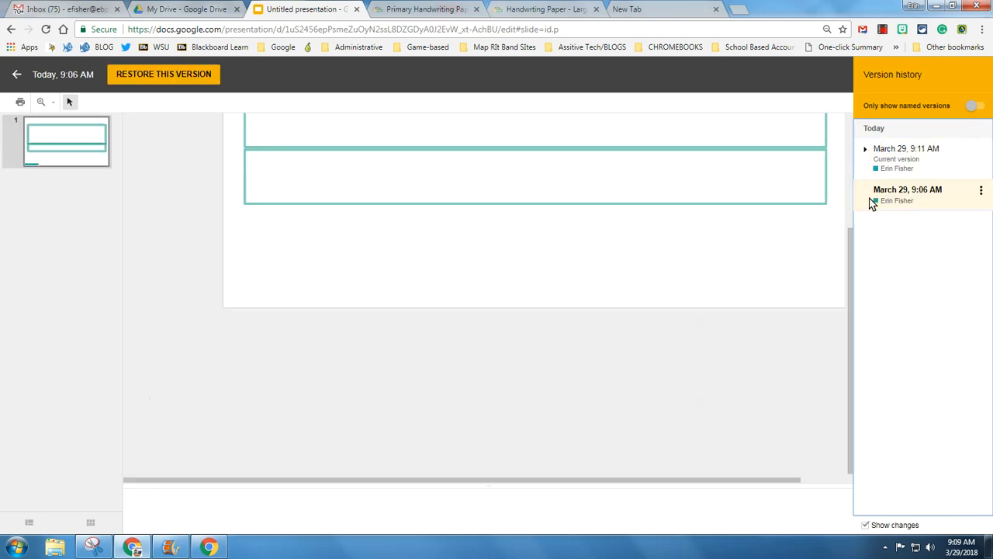
Preview the 9:08, 9:09, earlier and 9:10 AM versions, ending on the current 9:11 AM version
click(866, 149)
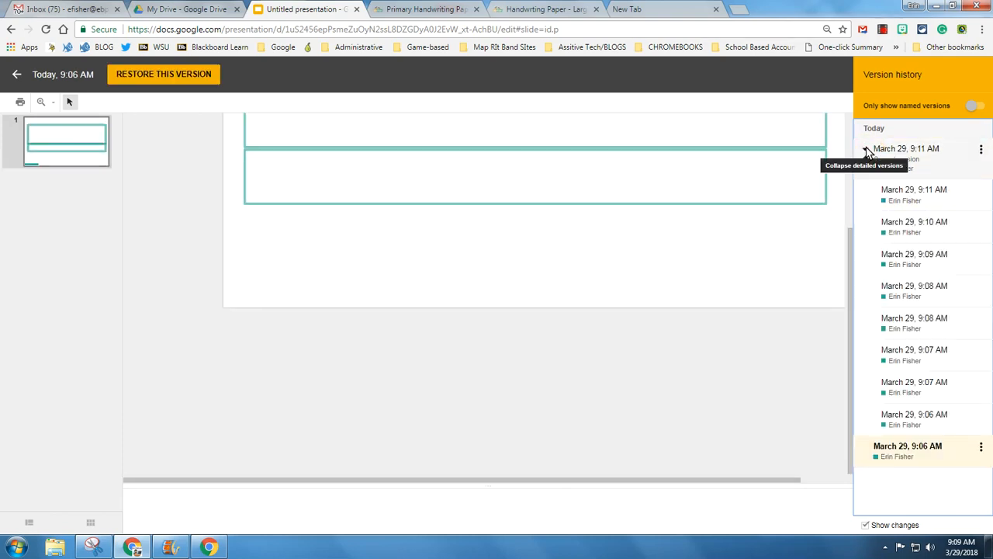
click(914, 319)
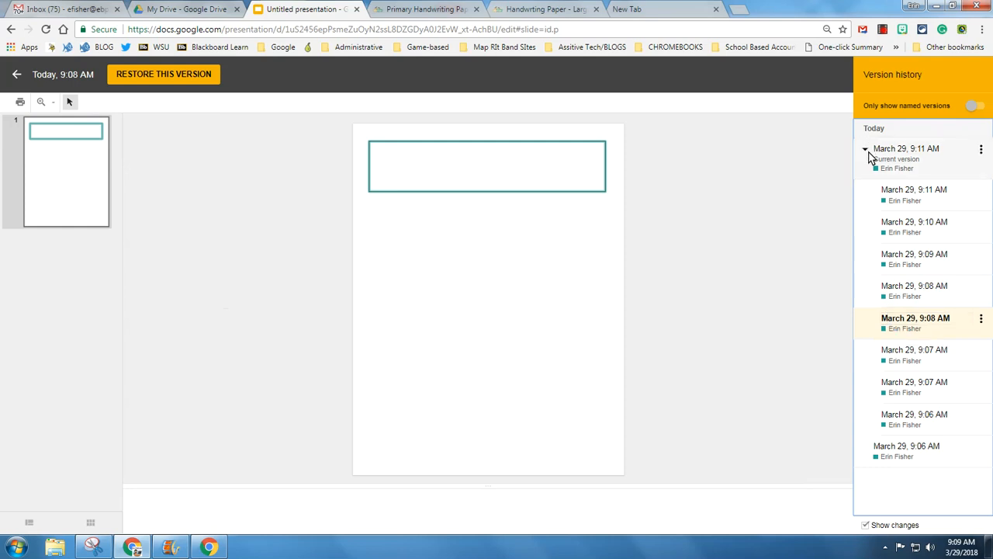
click(914, 255)
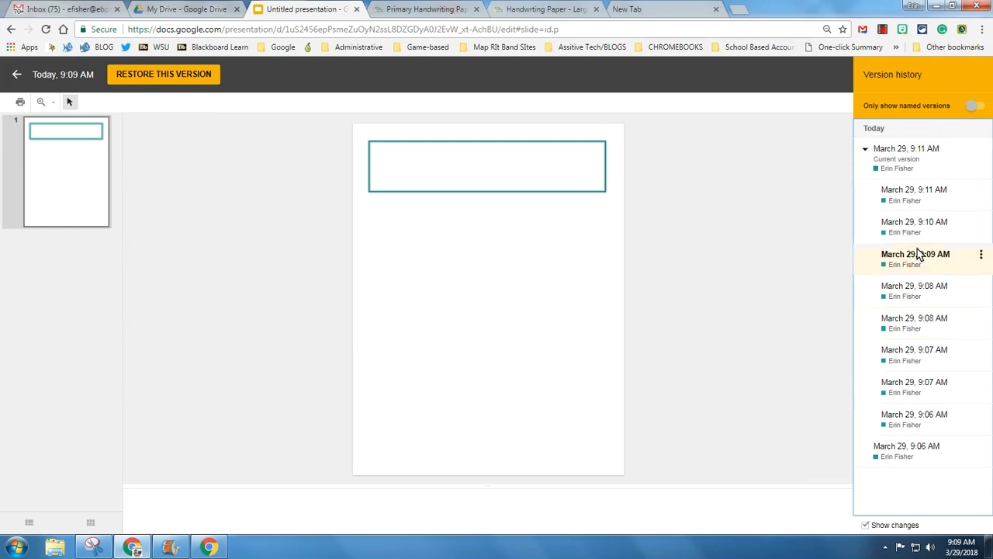
click(914, 445)
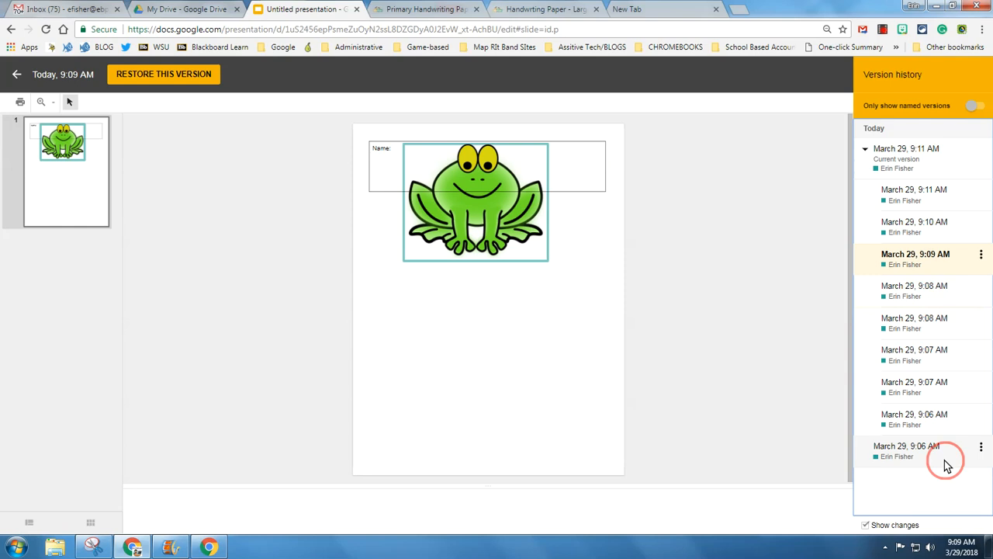
click(914, 227)
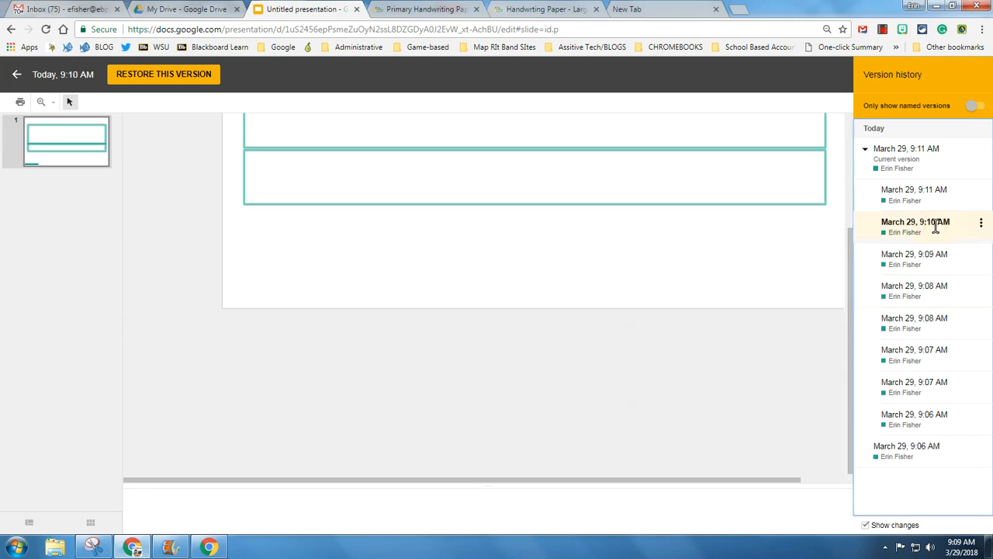
click(914, 189)
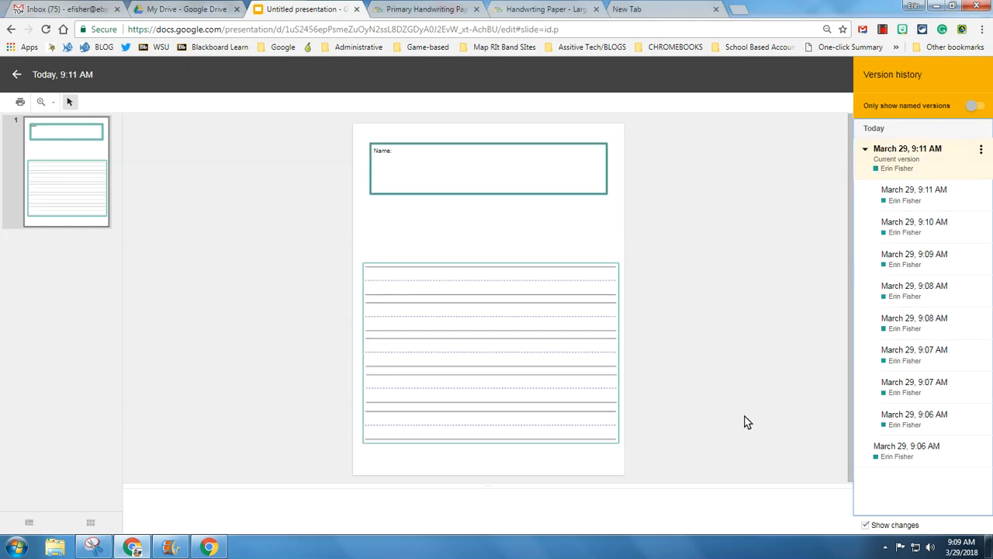
mouse_move(40, 103)
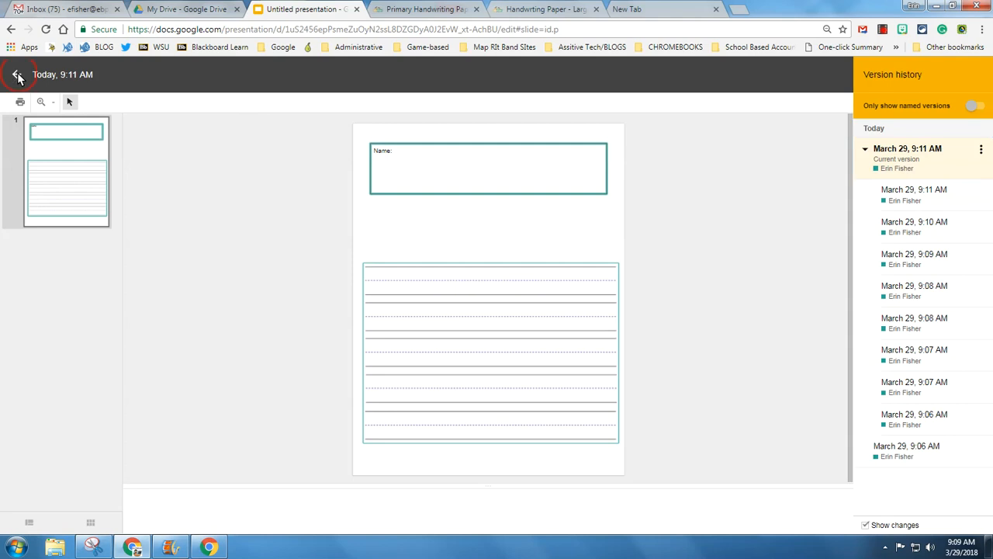
Exit version history and move the handwriting lines lower beneath the Name box
click(18, 75)
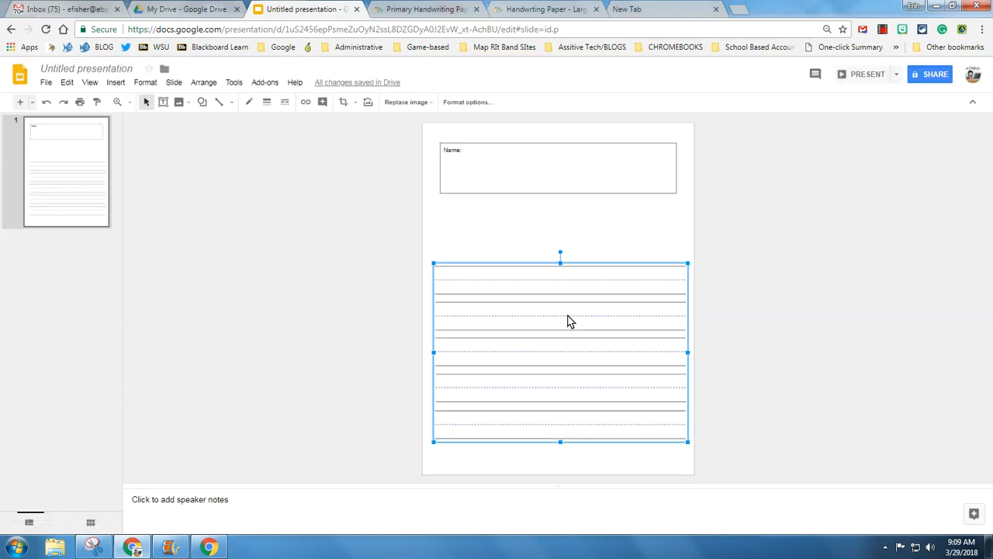
click(804, 391)
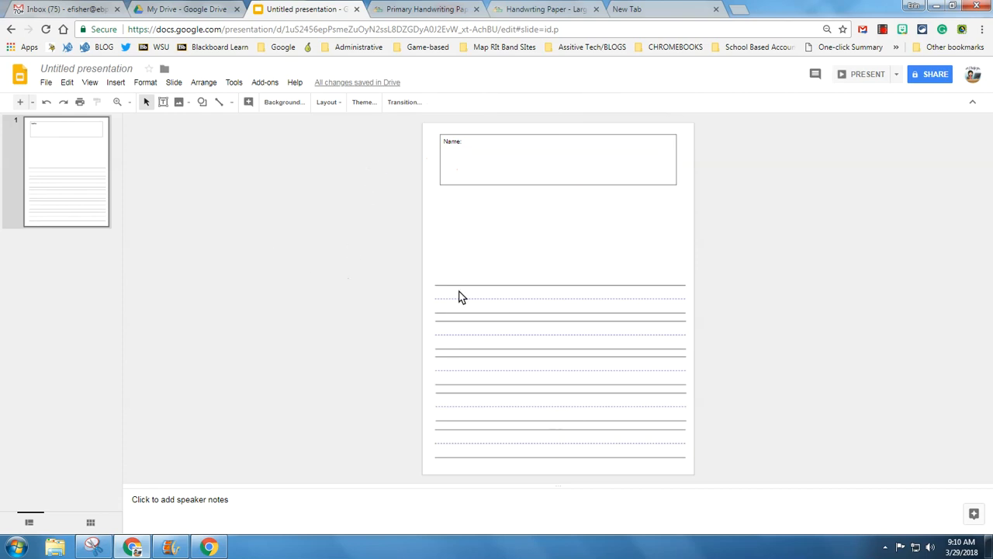
mouse_move(259, 242)
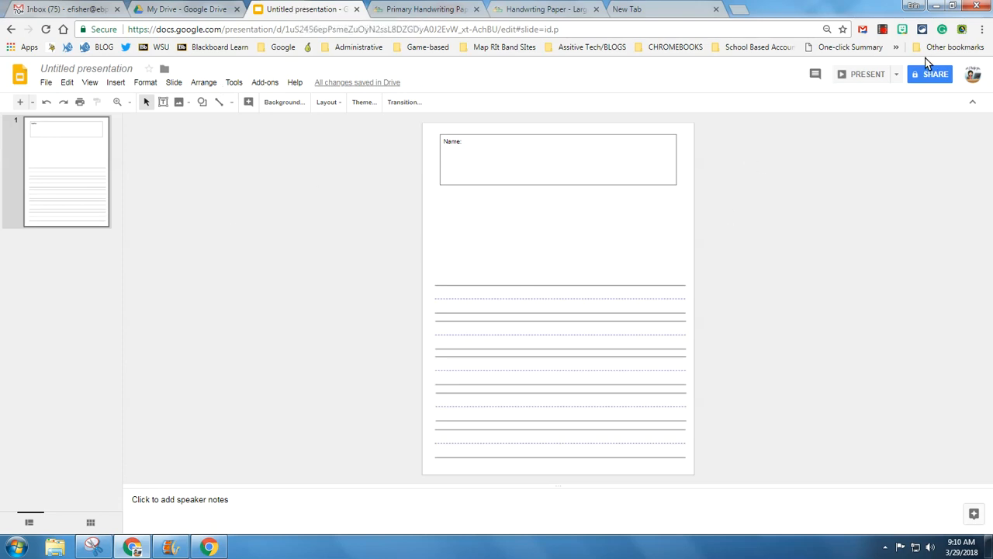
mouse_move(257, 290)
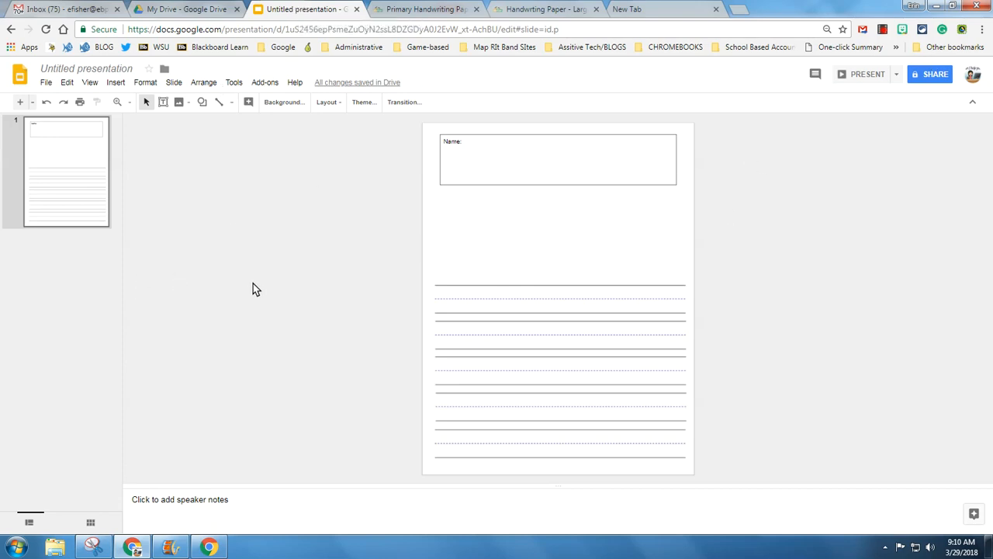